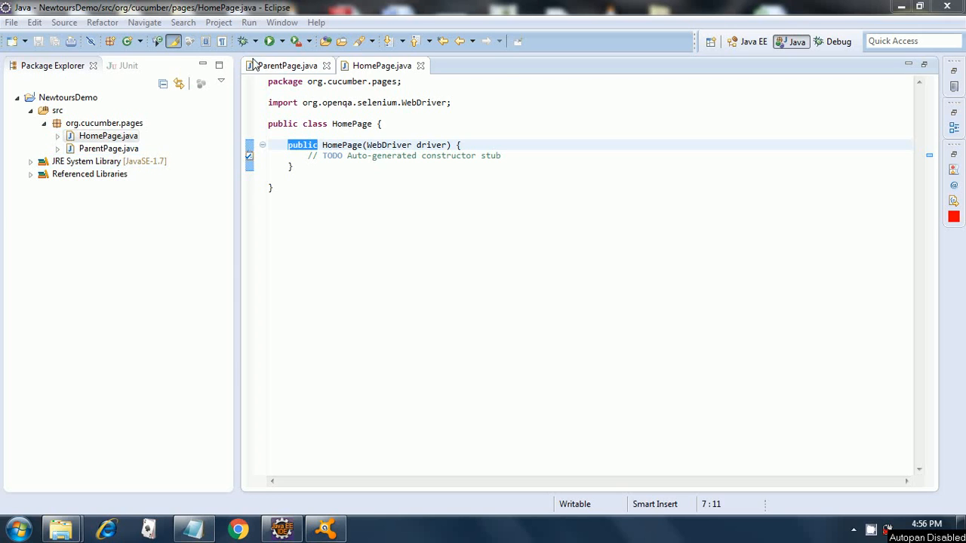
Step: Review the ParentPage class code, then return to the HomePage class
{"action": "left_click", "coordinate": [285, 66]}
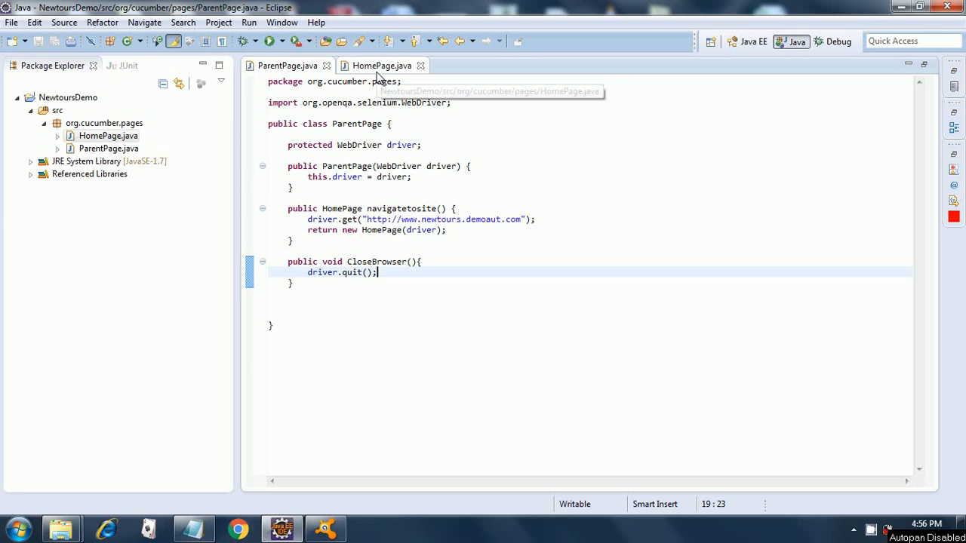
{"action": "left_click", "coordinate": [380, 67]}
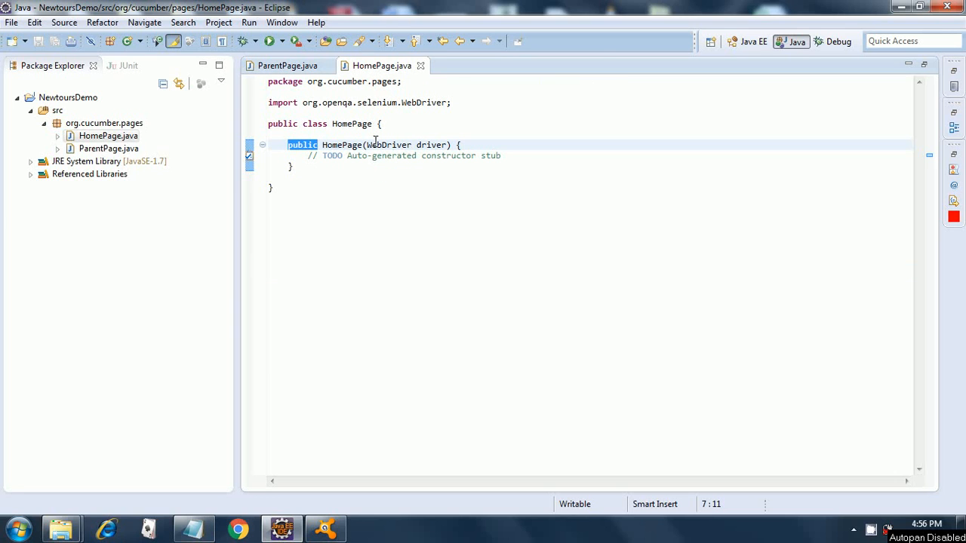
{"action": "mouse_move", "coordinate": [374, 145]}
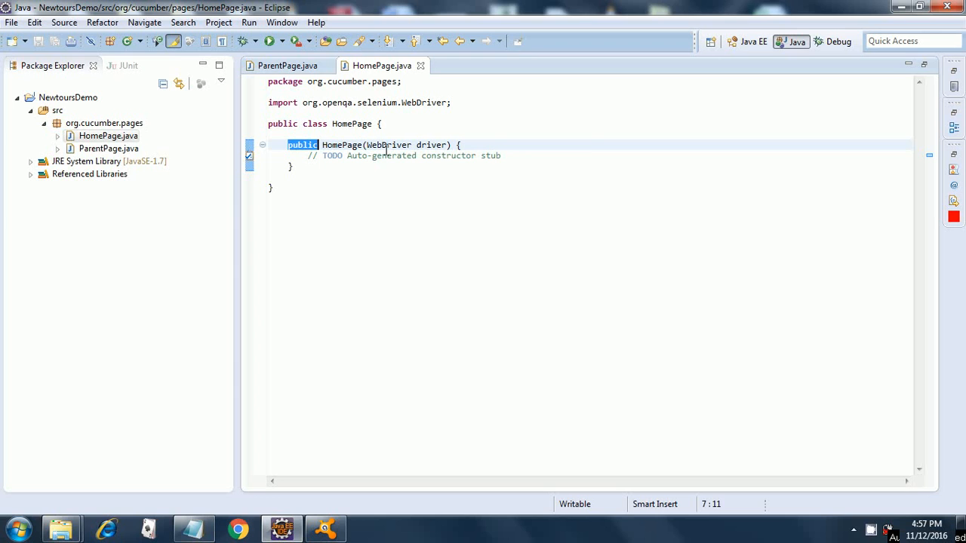
{"action": "mouse_move", "coordinate": [389, 145]}
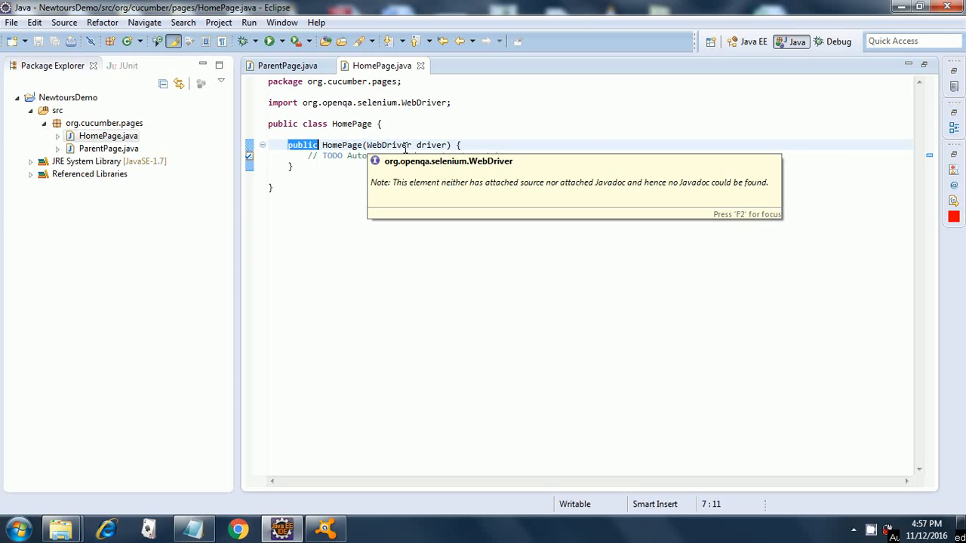
{"action": "mouse_move", "coordinate": [430, 145]}
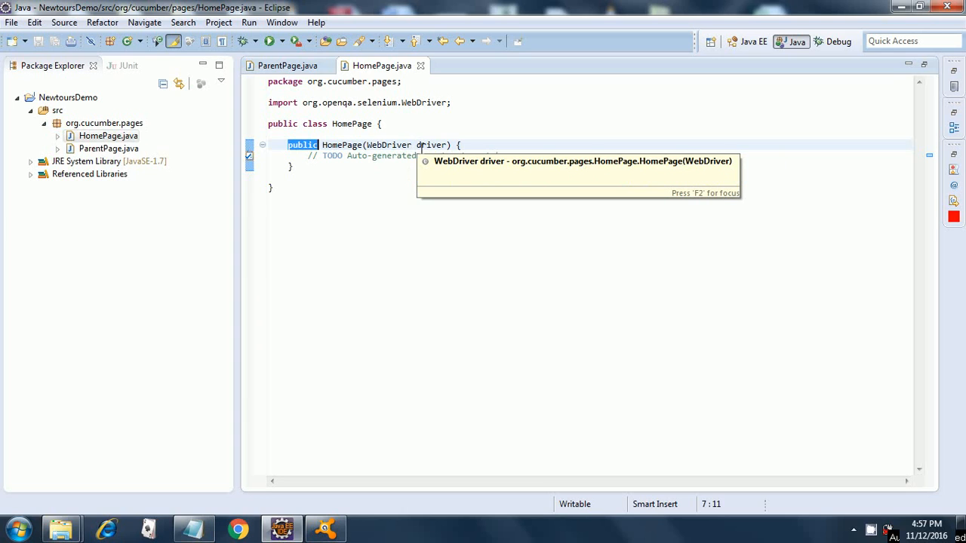
{"action": "mouse_move", "coordinate": [502, 79]}
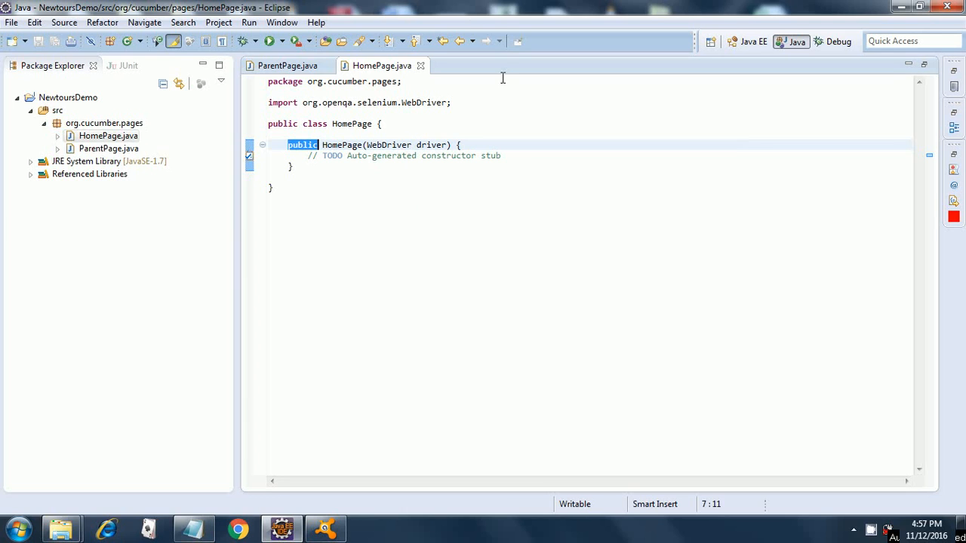
{"action": "mouse_move", "coordinate": [522, 160]}
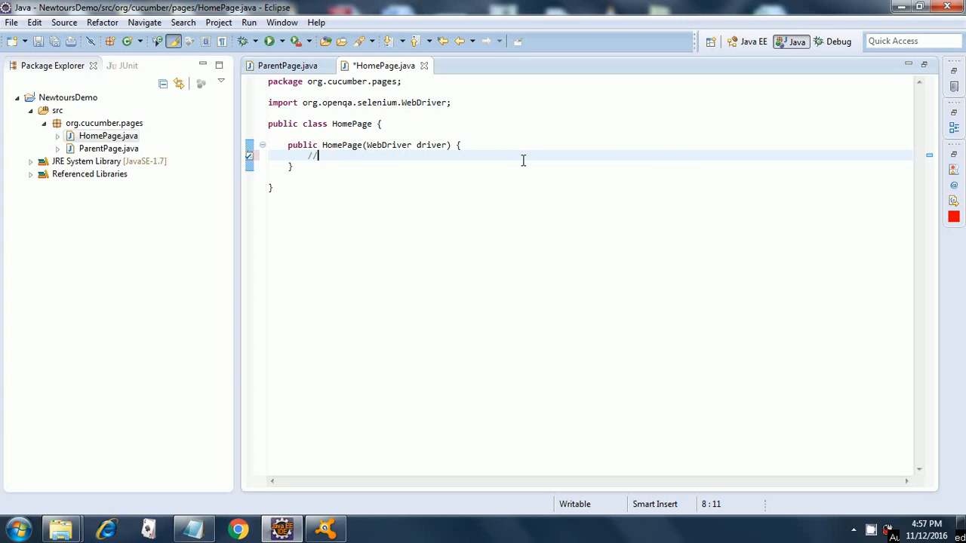
Step: Look over the registerLink XPath line in the homepage notes, then close Notepad
{"action": "key", "text": "BackSpace"}
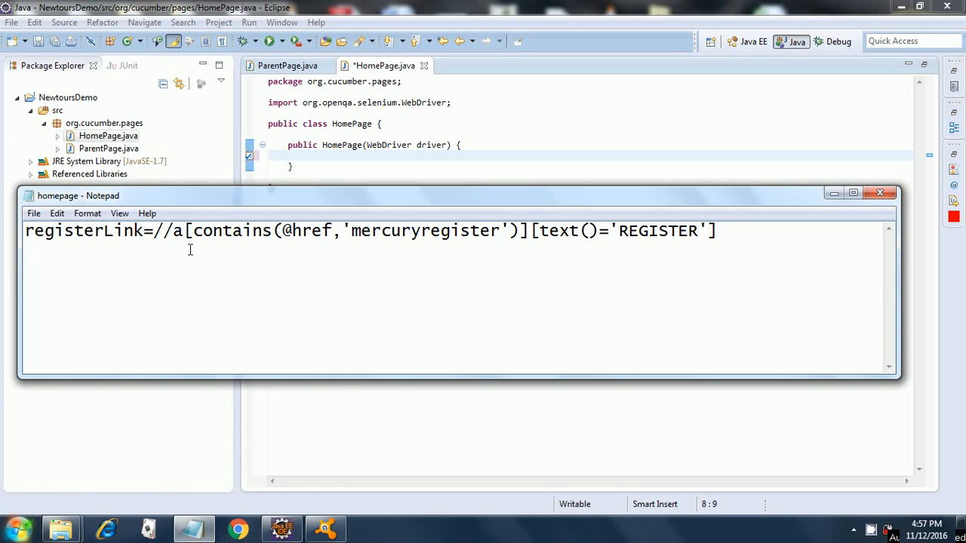
{"action": "mouse_move", "coordinate": [241, 245]}
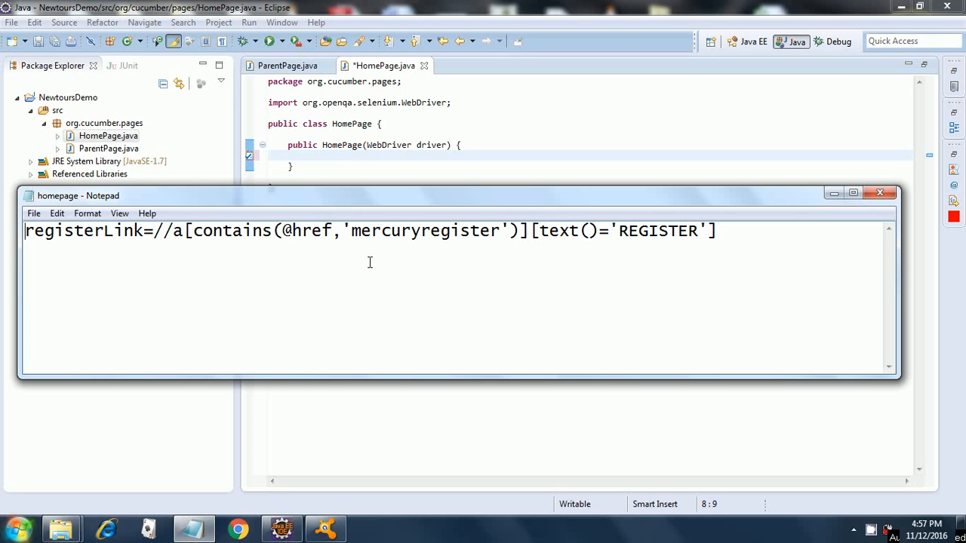
{"action": "mouse_move", "coordinate": [345, 246]}
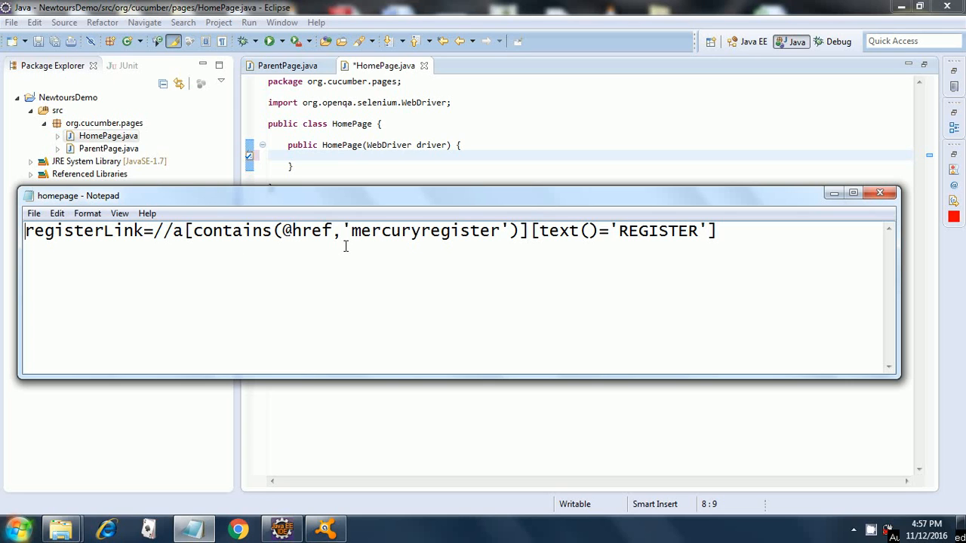
{"action": "mouse_move", "coordinate": [564, 231]}
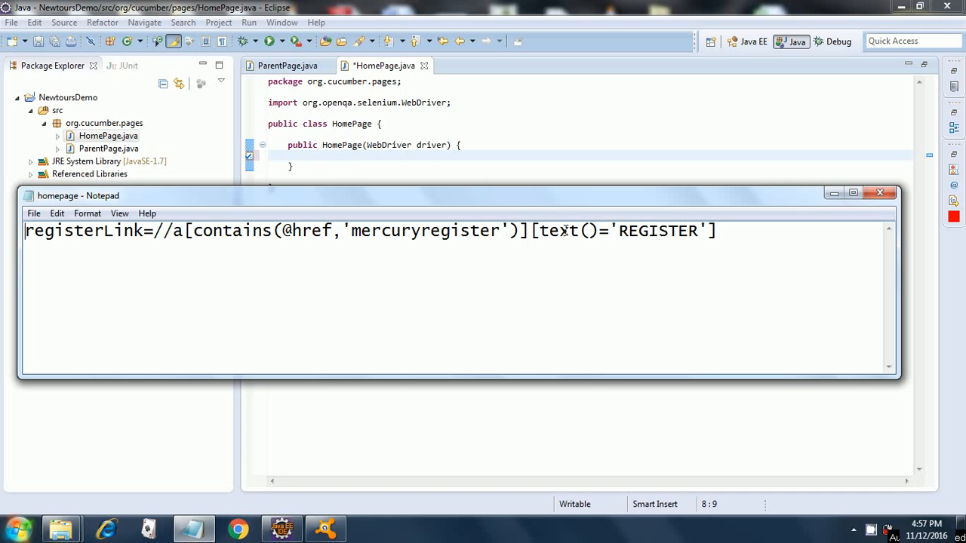
{"action": "mouse_move", "coordinate": [661, 231]}
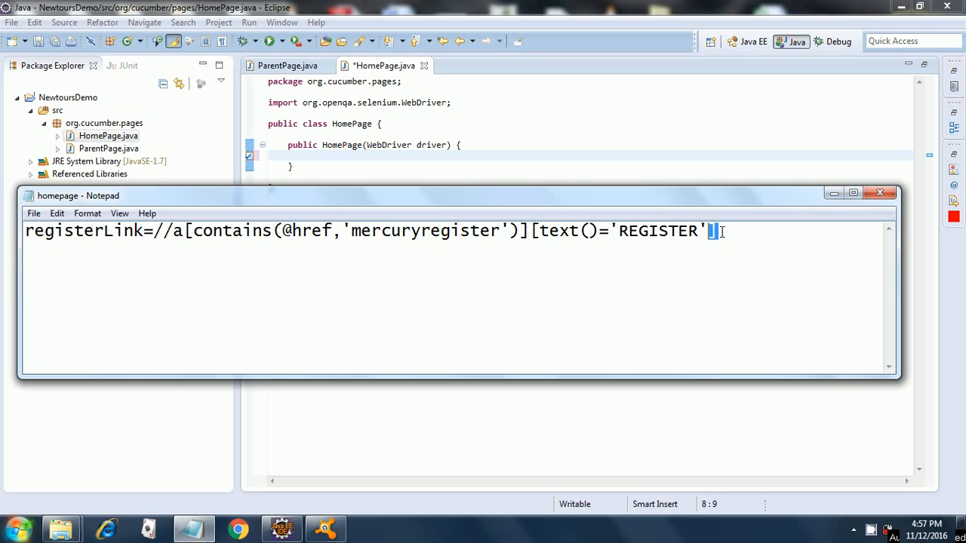
{"action": "left_click_drag", "start_coordinate": [214, 229], "coordinate": [715, 229]}
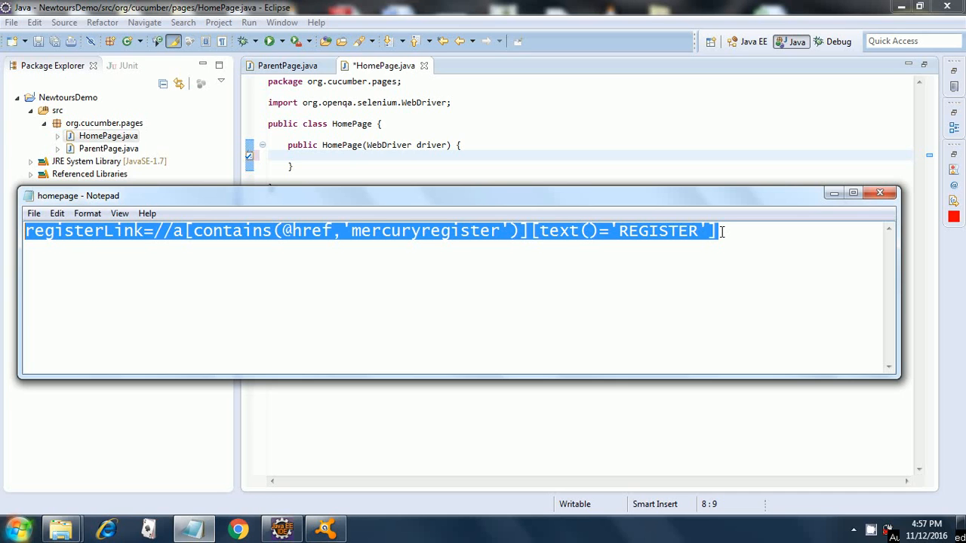
{"action": "left_click", "coordinate": [737, 145]}
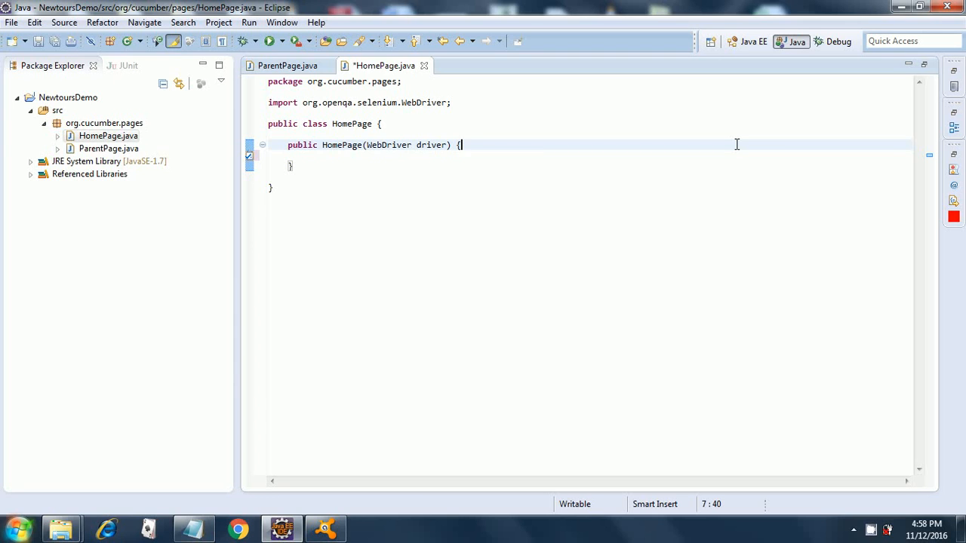
Step: Add super(driver); on a new line inside the HomePage constructor
{"action": "key", "text": "enter"}
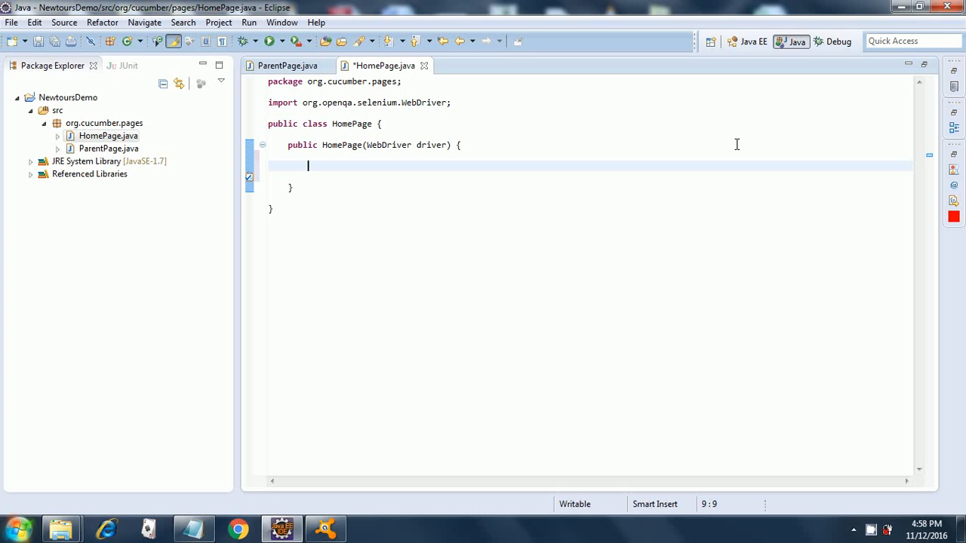
{"action": "type", "text": "super("}
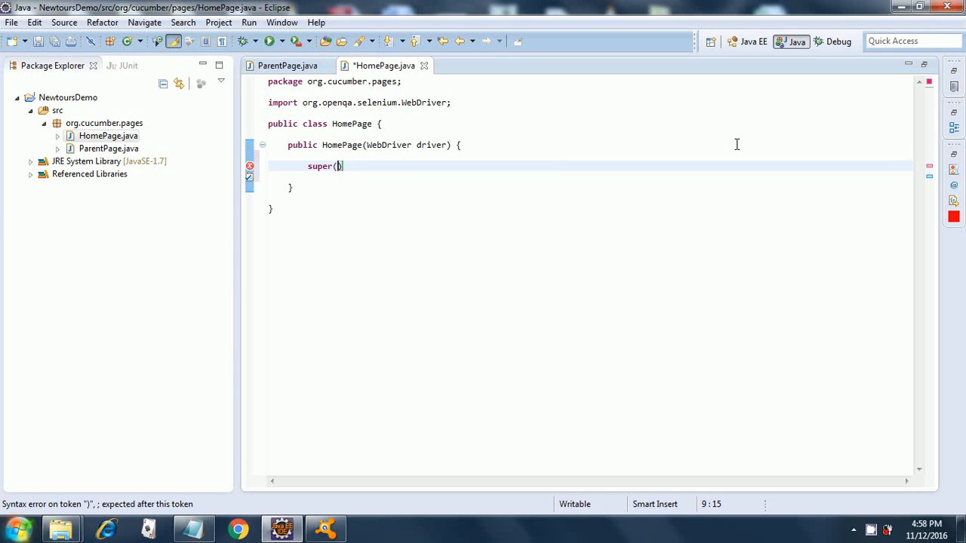
{"action": "type", "text": "driver"}
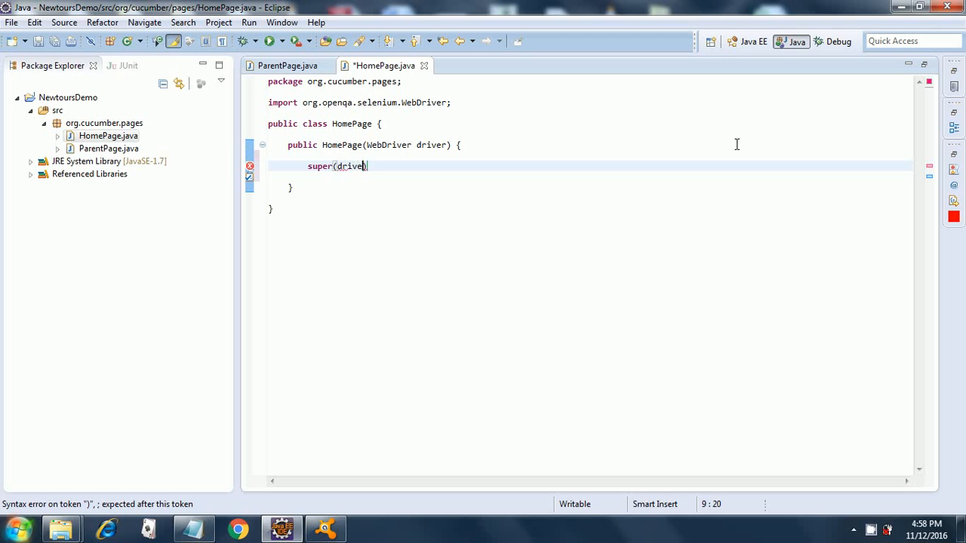
{"action": "type", "text": ";"}
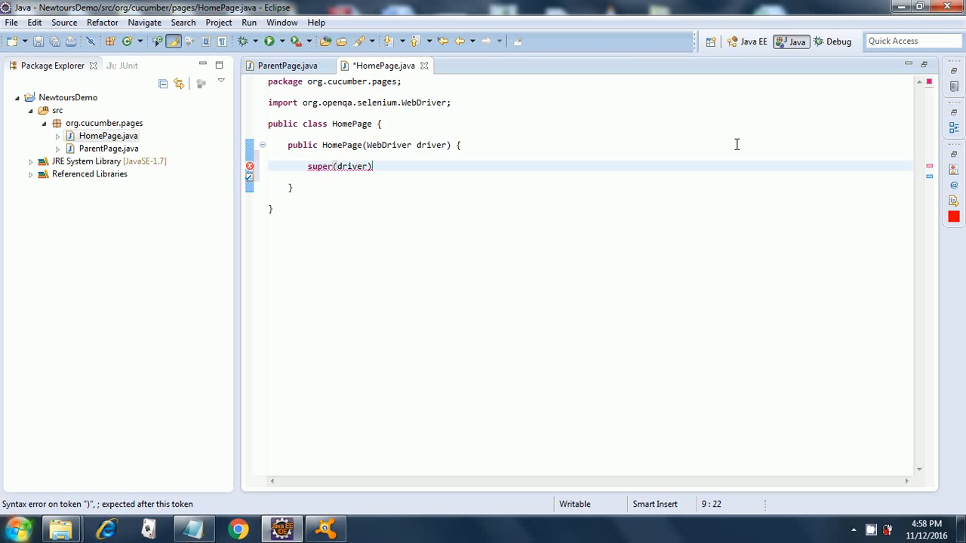
{"action": "type", "text": ";"}
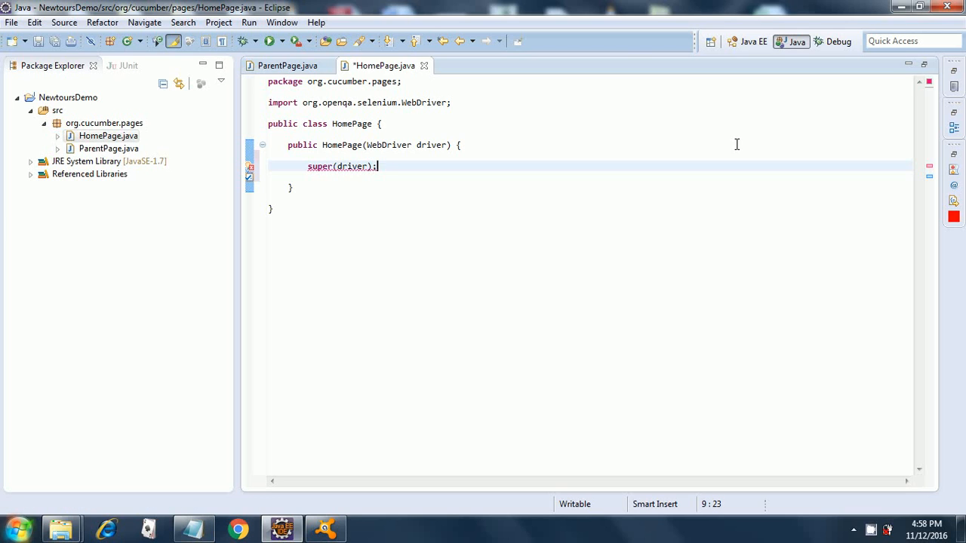
{"action": "mouse_move", "coordinate": [728, 150]}
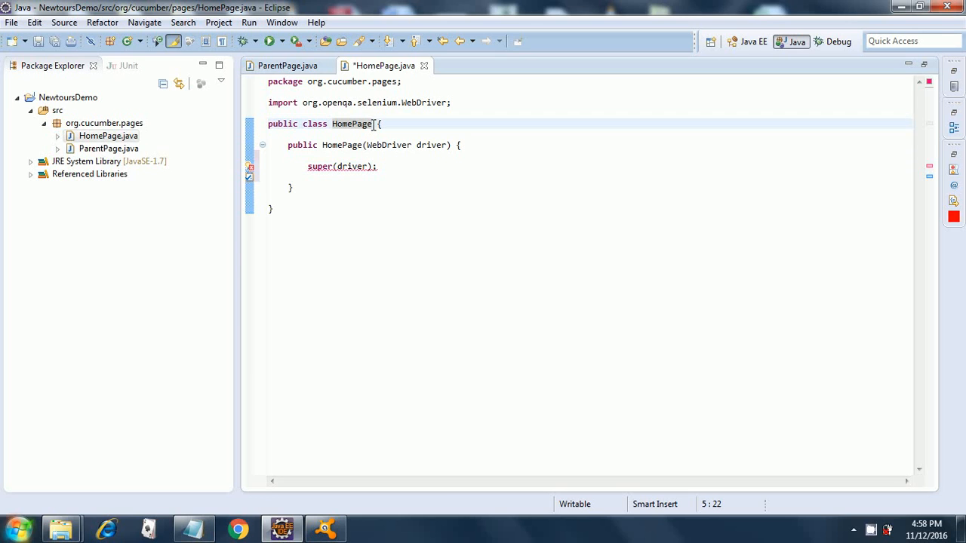
Step: Declare HomePage extends ParentPage, correcting 'extend' to 'extends', and move below the constructor
{"action": "type", "text": "e"}
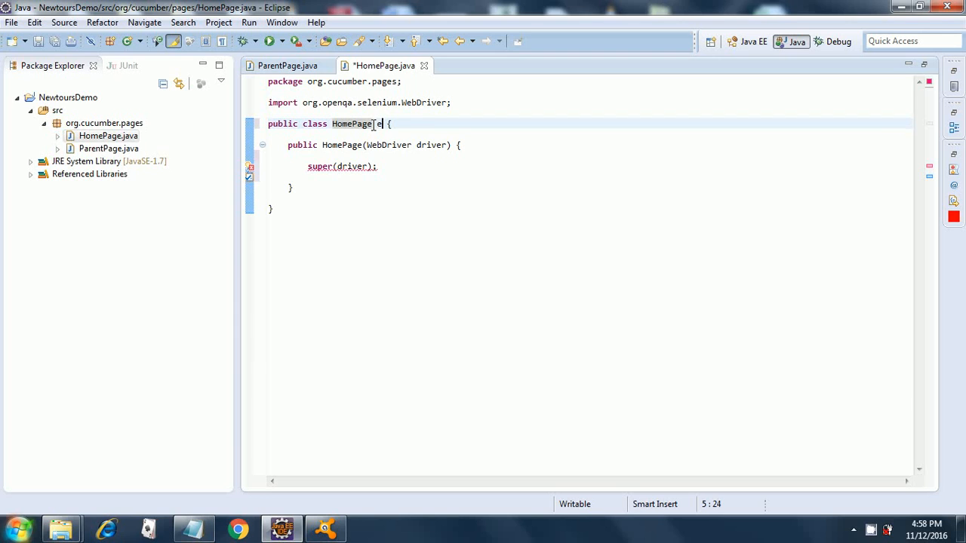
{"action": "type", "text": "extend"}
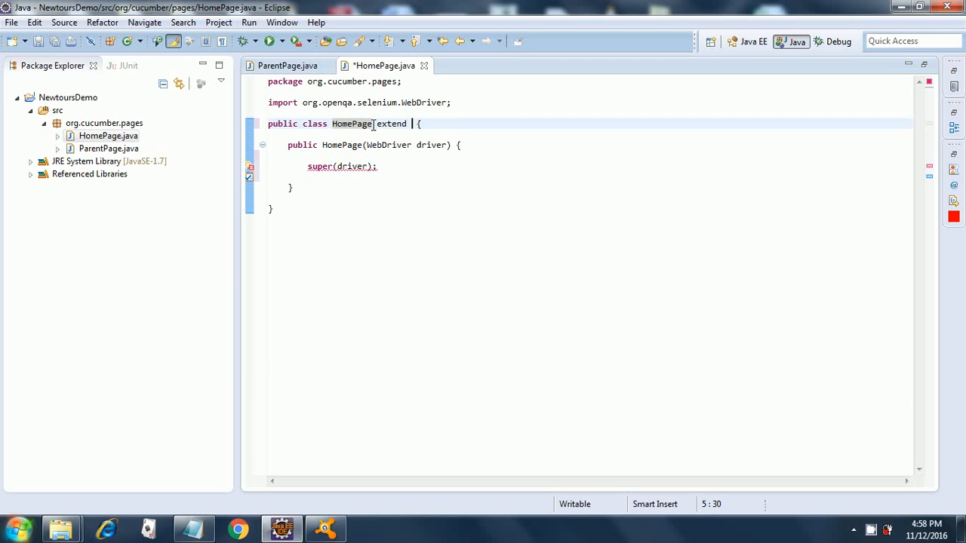
{"action": "type", "text": "P"}
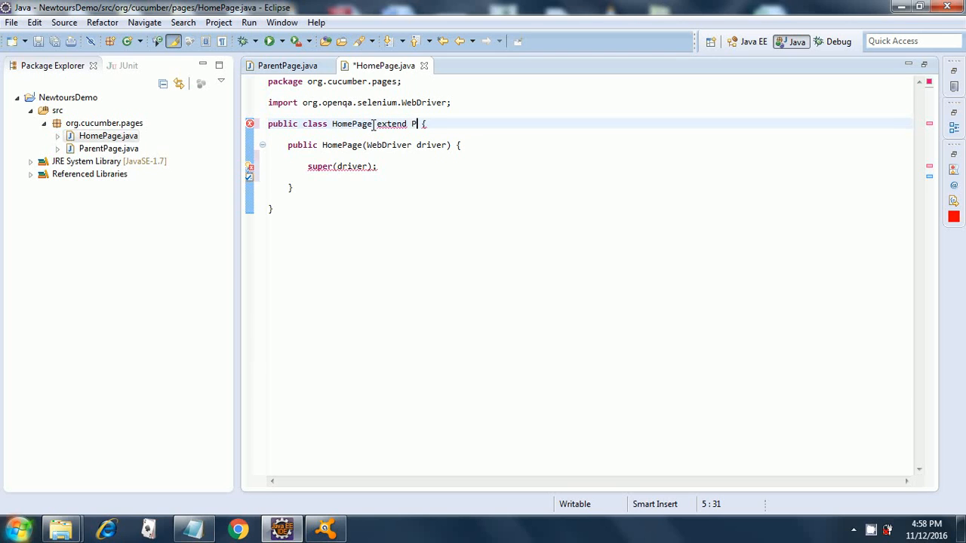
{"action": "type", "text": "arentPage"}
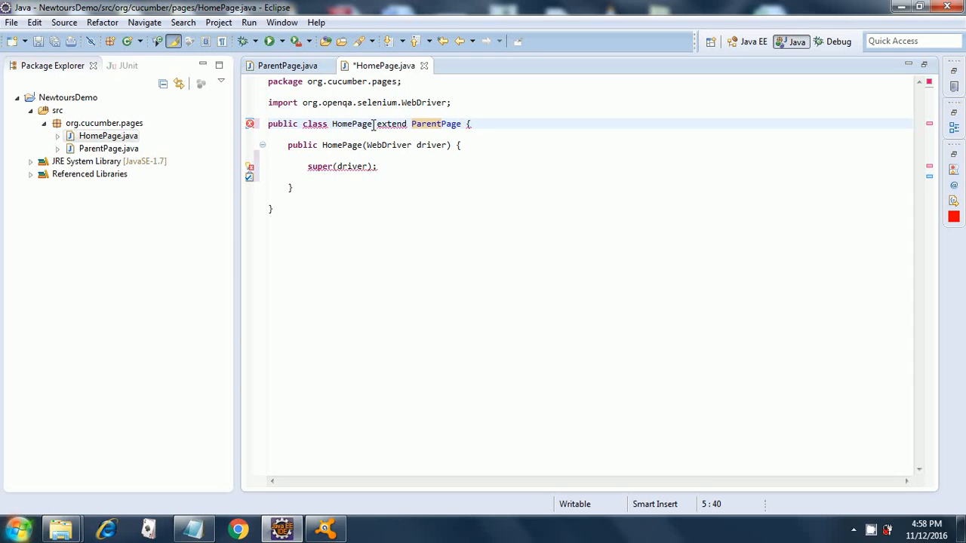
{"action": "double_click", "coordinate": [435, 123]}
{"action": "type", "text": "s"}
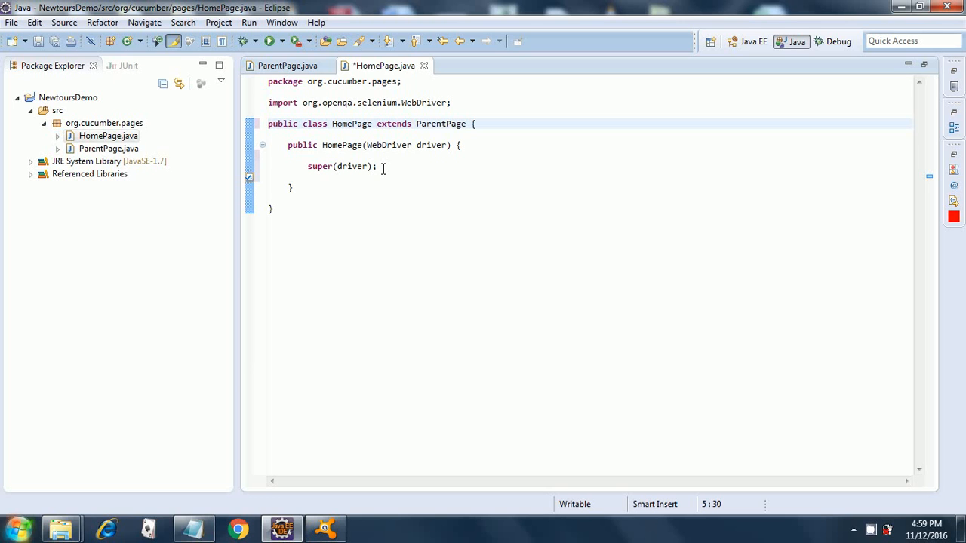
{"action": "left_click", "coordinate": [293, 187]}
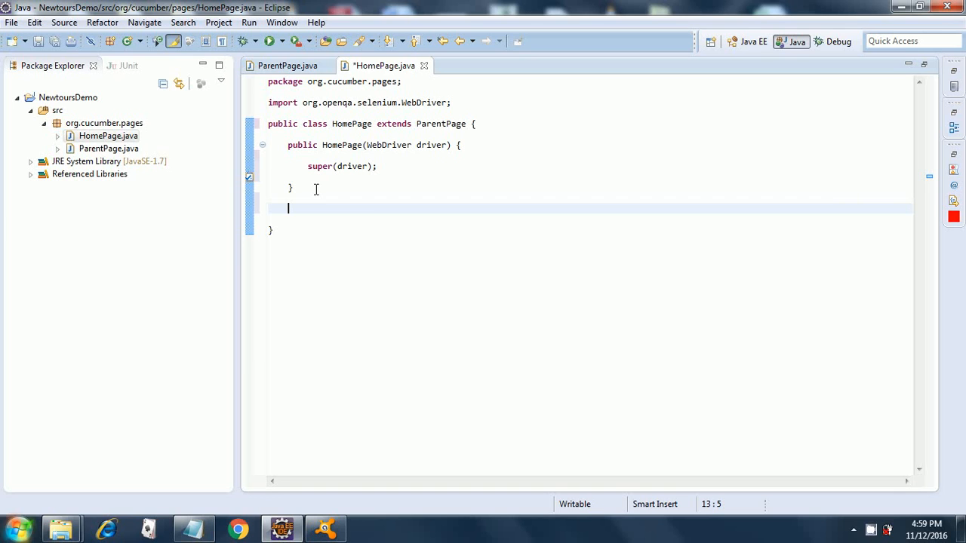
Step: Write an empty public RegisterPage navigatetoregister(String link) method with braces below the constructor
{"action": "type", "text": "pu"}
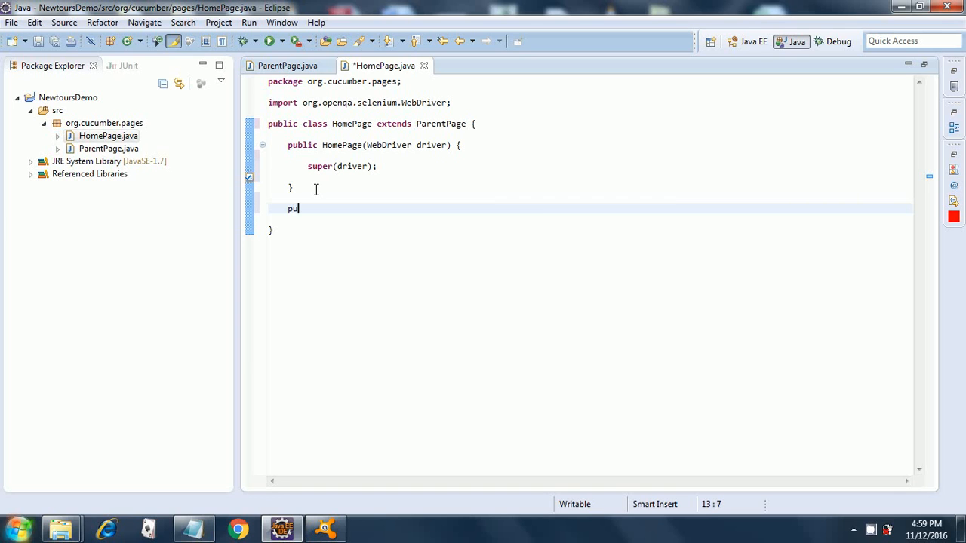
{"action": "type", "text": "blic"}
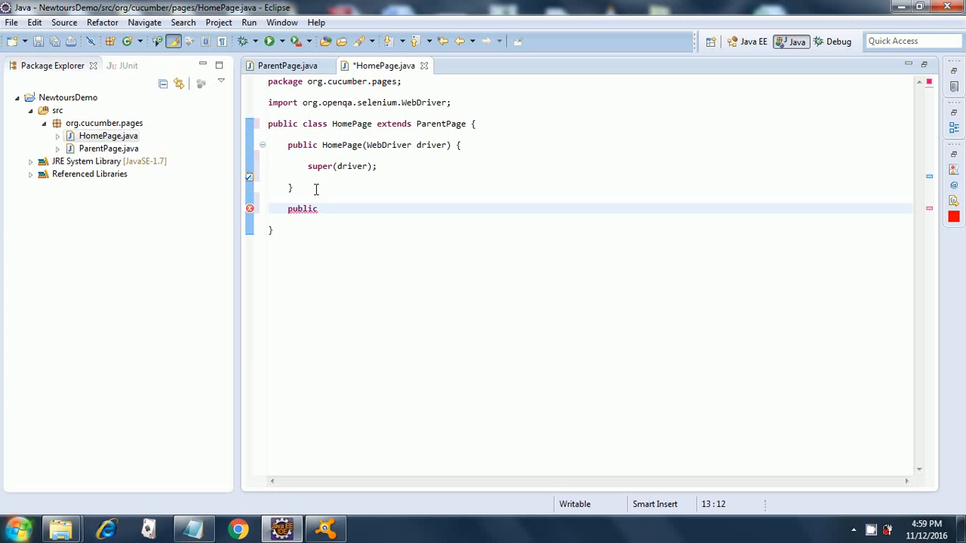
{"action": "type", "text": "Reg"}
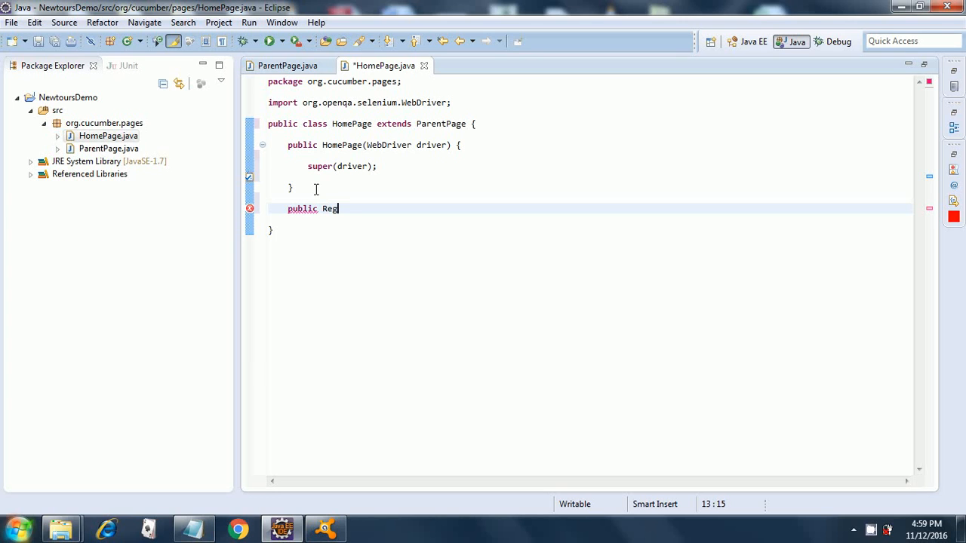
{"action": "type", "text": "ister"}
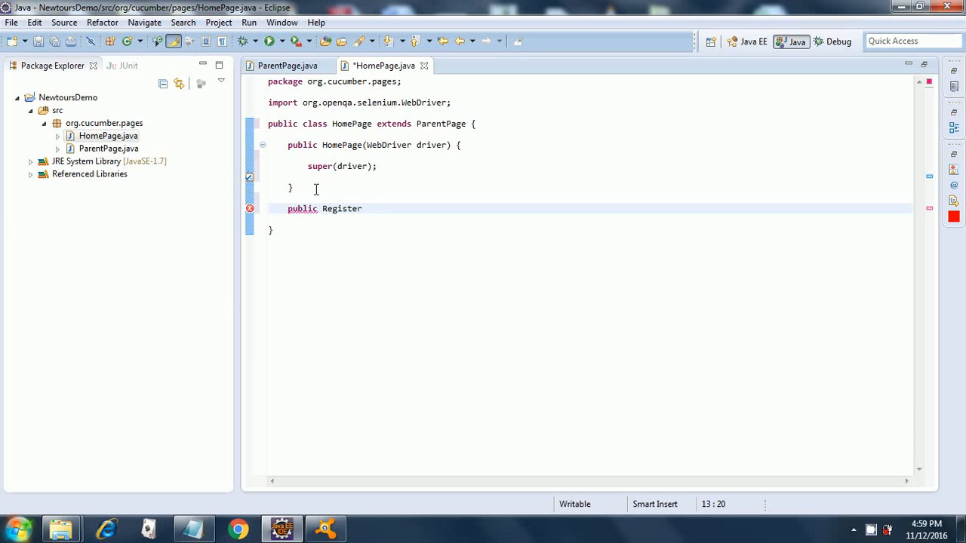
{"action": "type", "text": "Page"}
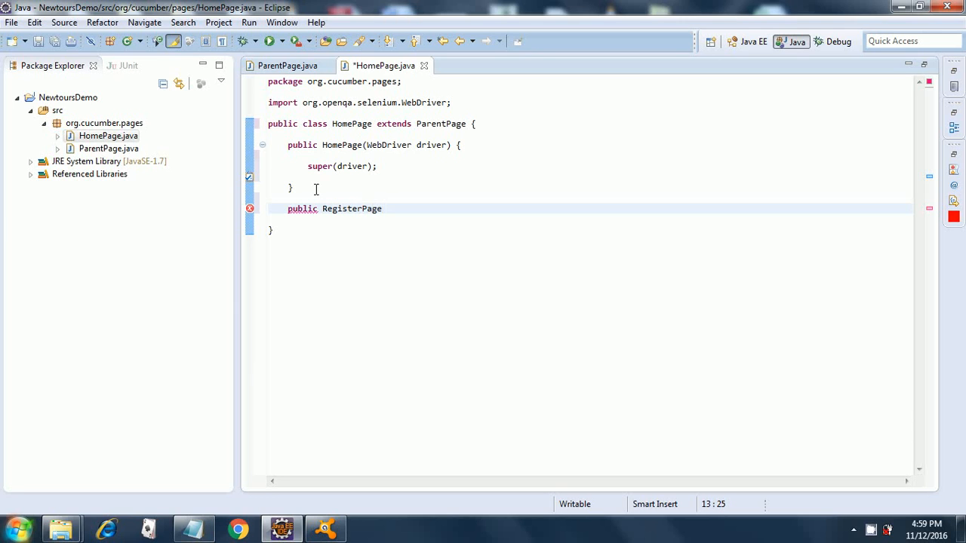
{"action": "type", "text": "n"}
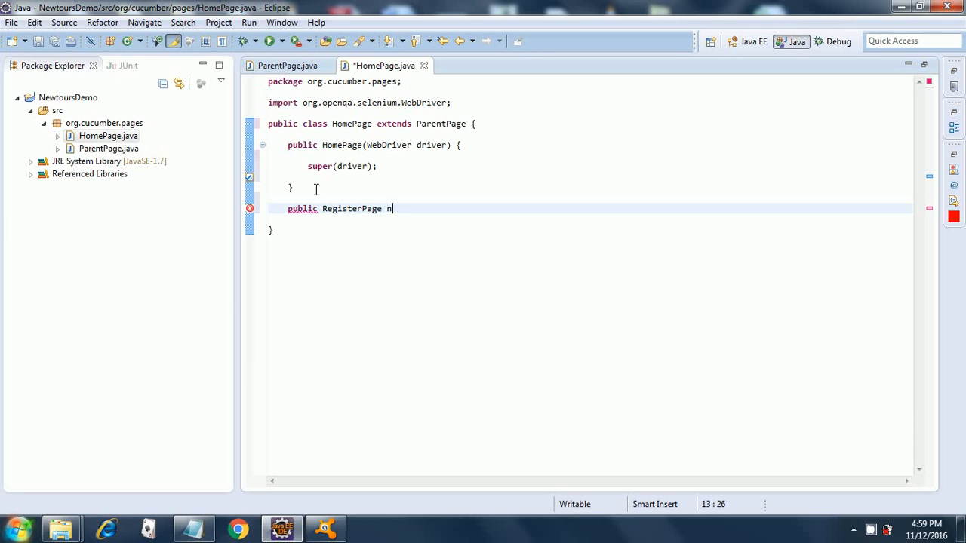
{"action": "type", "text": "avigat"}
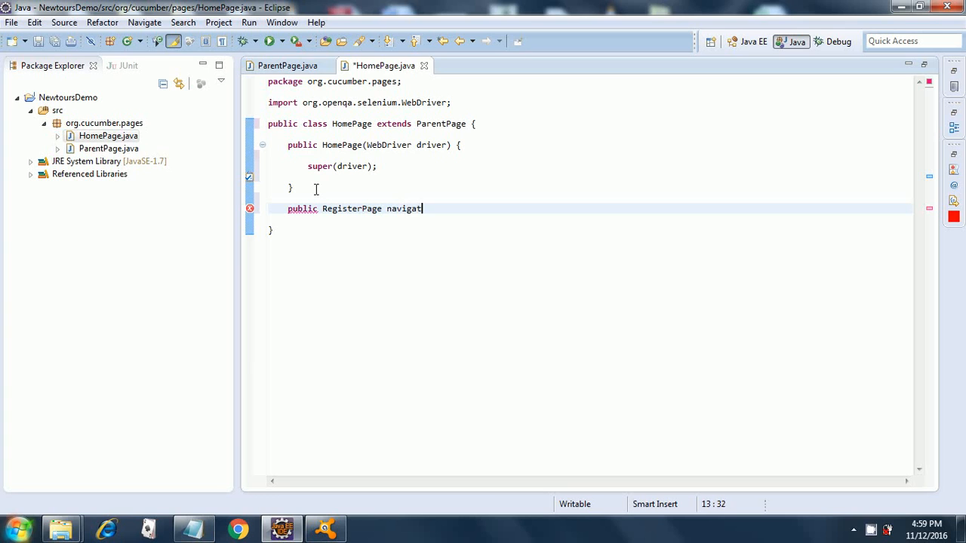
{"action": "type", "text": "eto"}
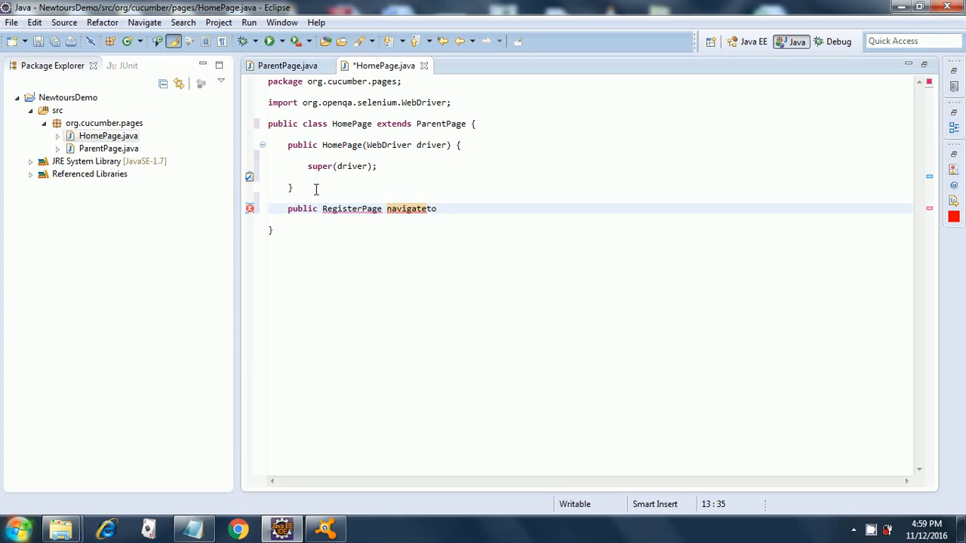
{"action": "type", "text": "register"}
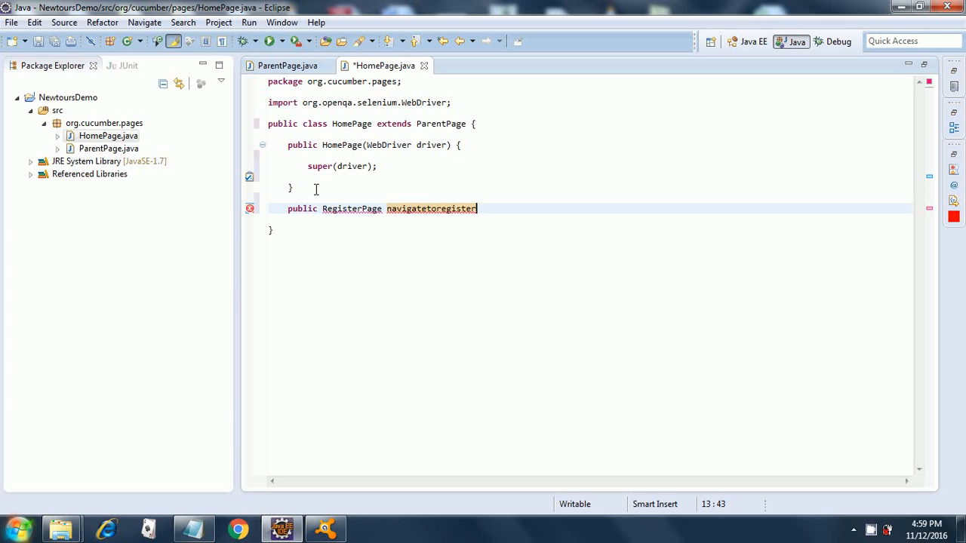
{"action": "type", "text": "()"}
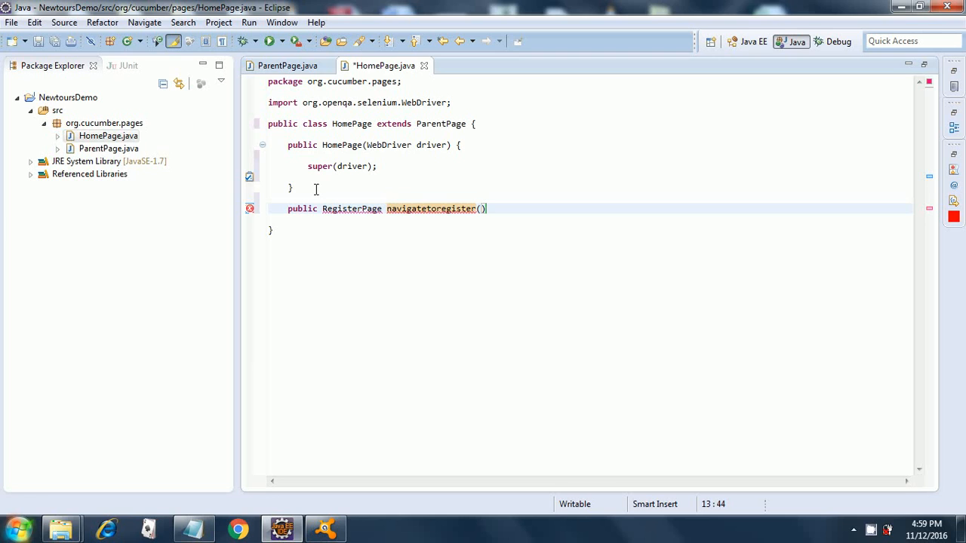
{"action": "type", "text": "String"}
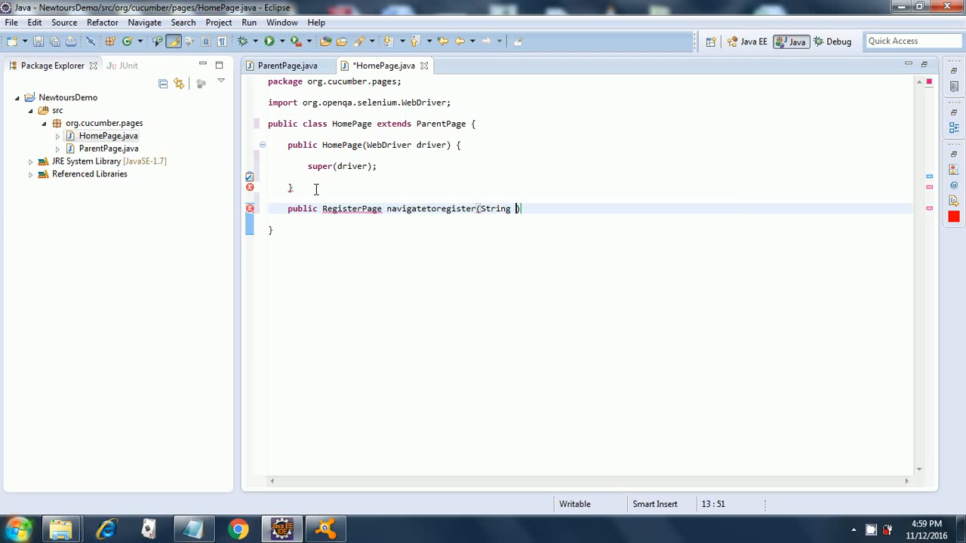
{"action": "type", "text": "link)"}
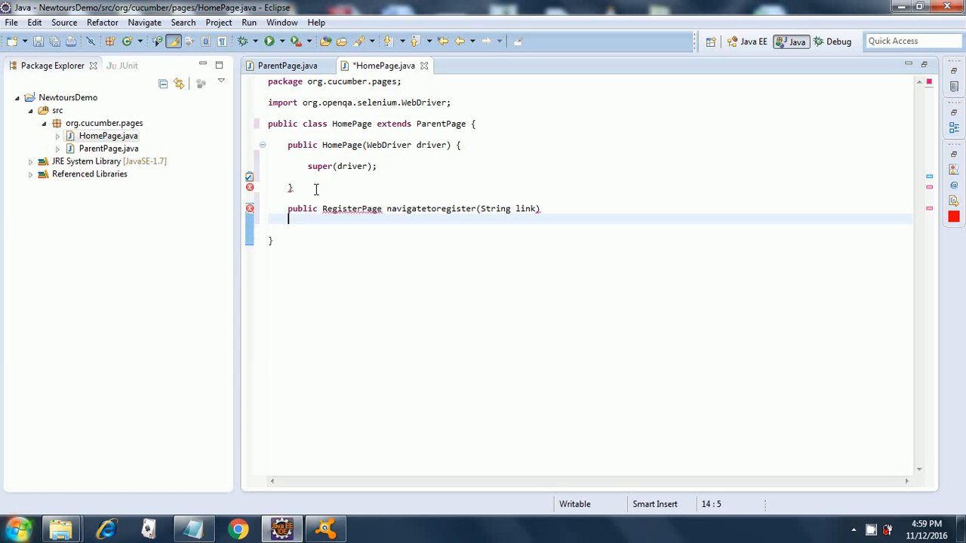
{"action": "type", "text": "{"}
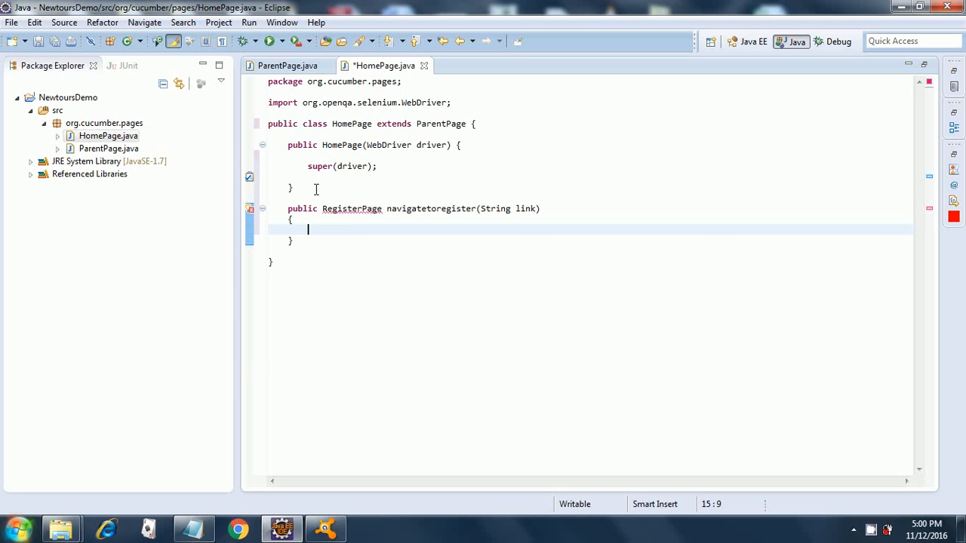
Step: Begin driver.findElement(By. in the method body and bring up the By method suggestions
{"action": "type", "text": "driver"}
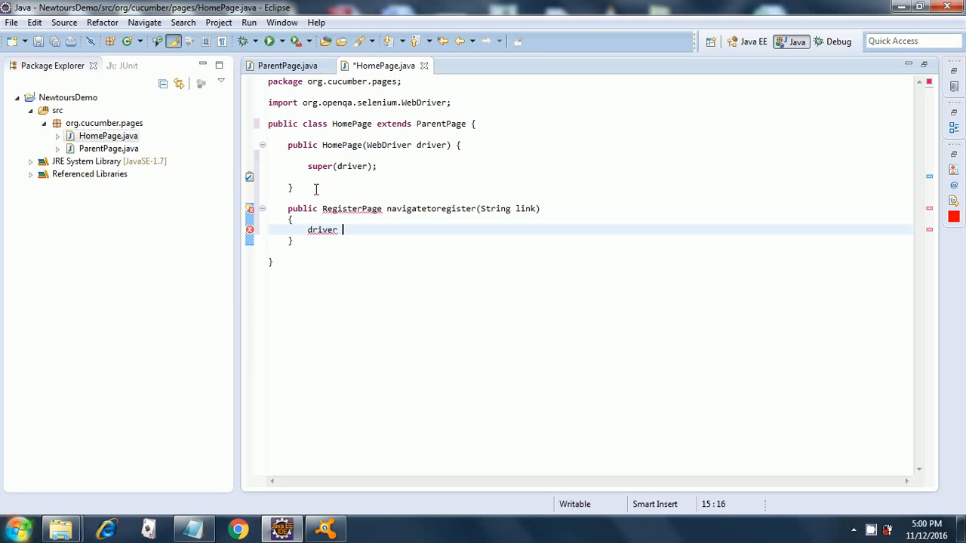
{"action": "key", "text": "BackSpace"}
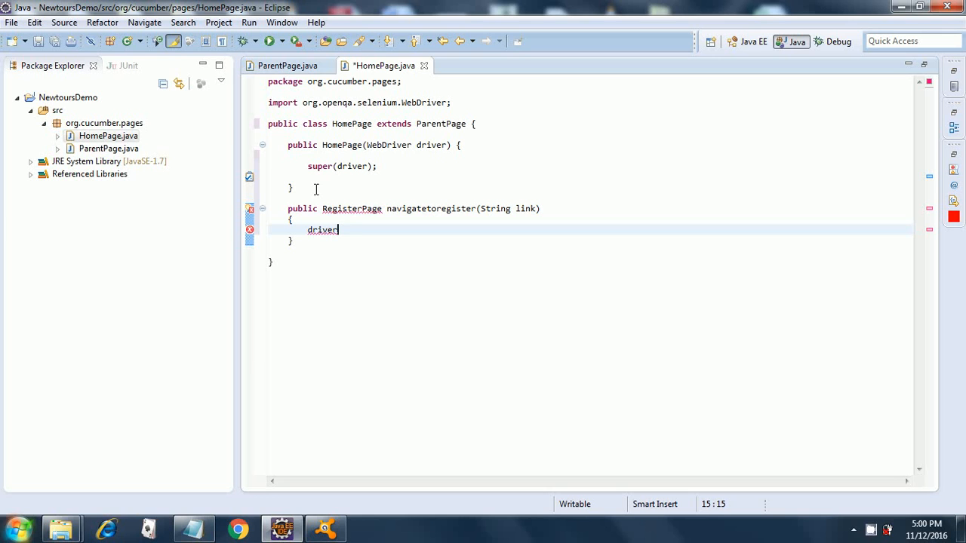
{"action": "type", "text": ".findElement(By.xpat"}
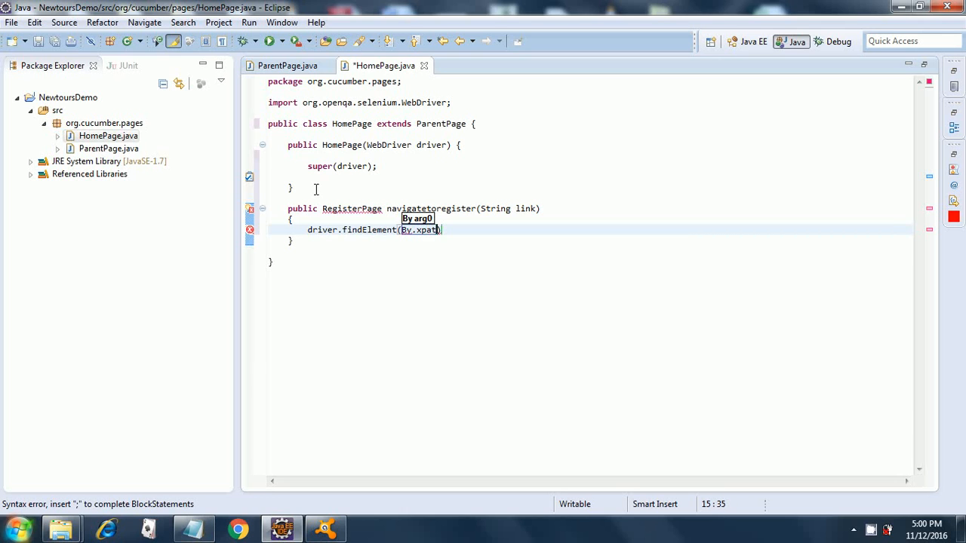
{"action": "key", "text": "BackSpace"}
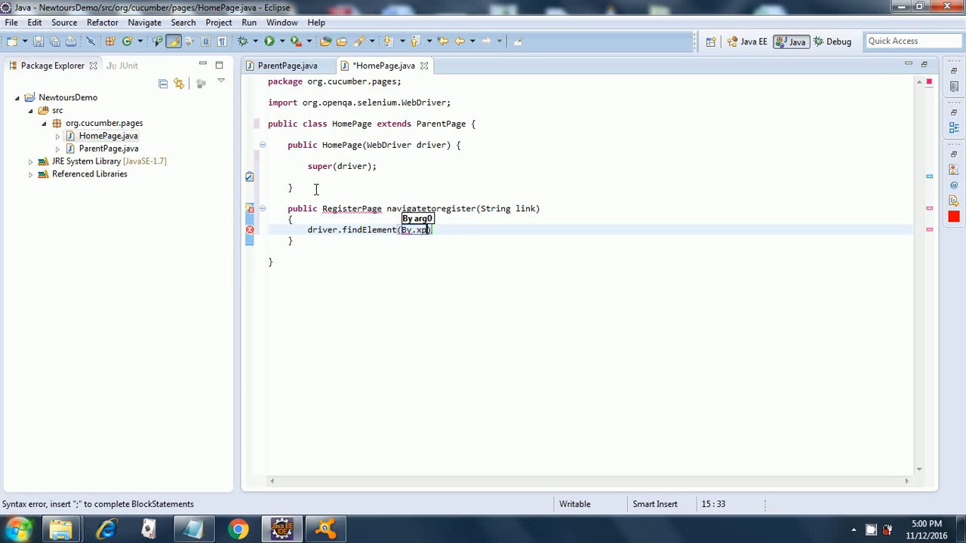
{"action": "key", "text": "BackSpace"}
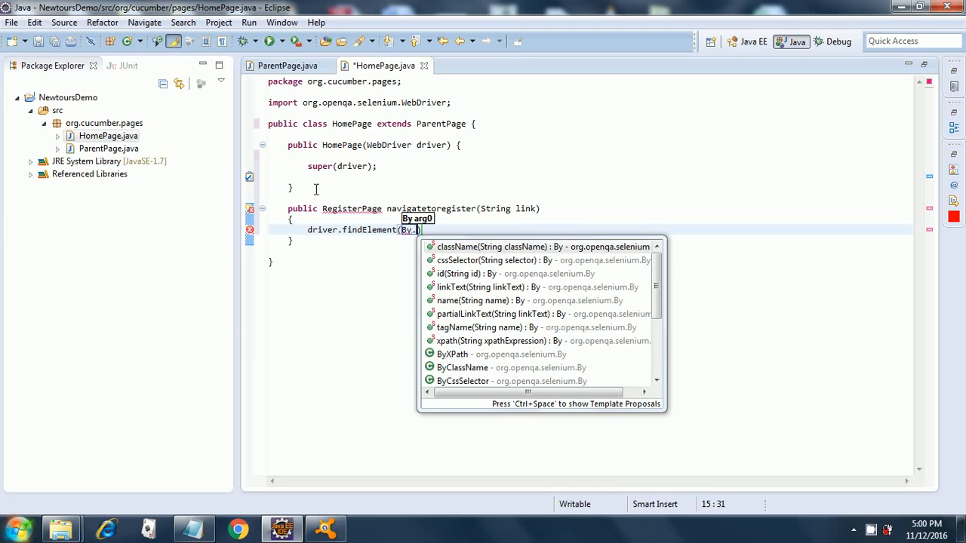
{"action": "mouse_move", "coordinate": [490, 341]}
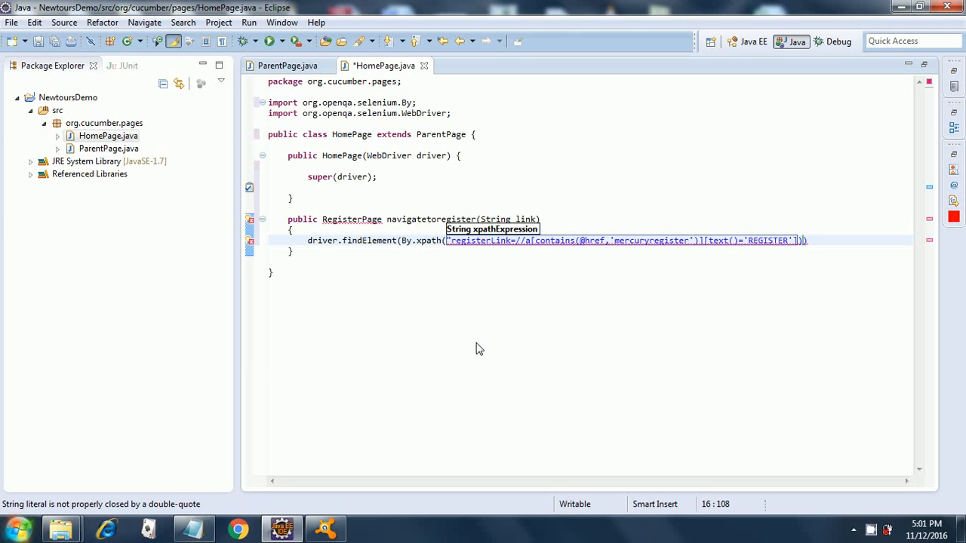
Step: Close the XPath findElement statement with "));
{"action": "type", "text": "\""}
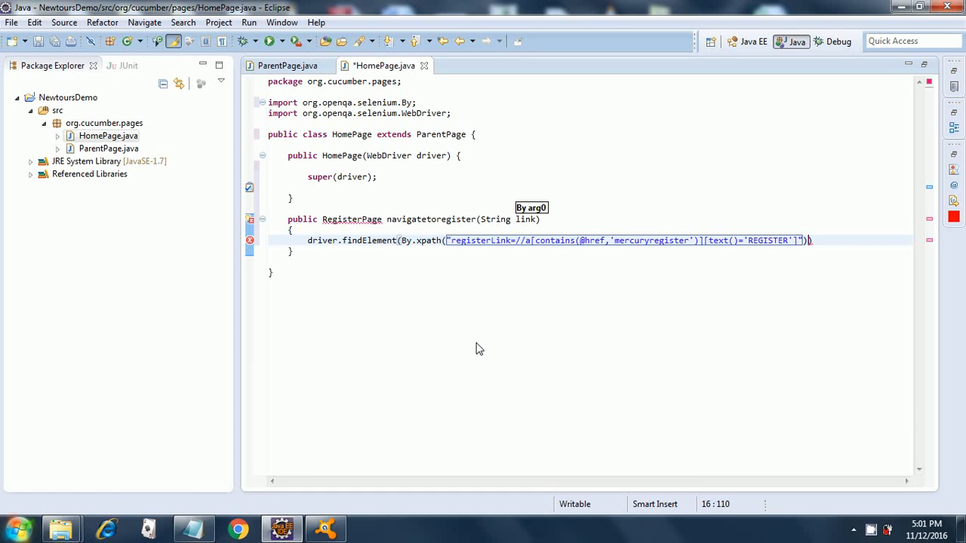
{"action": "type", "text": ");"}
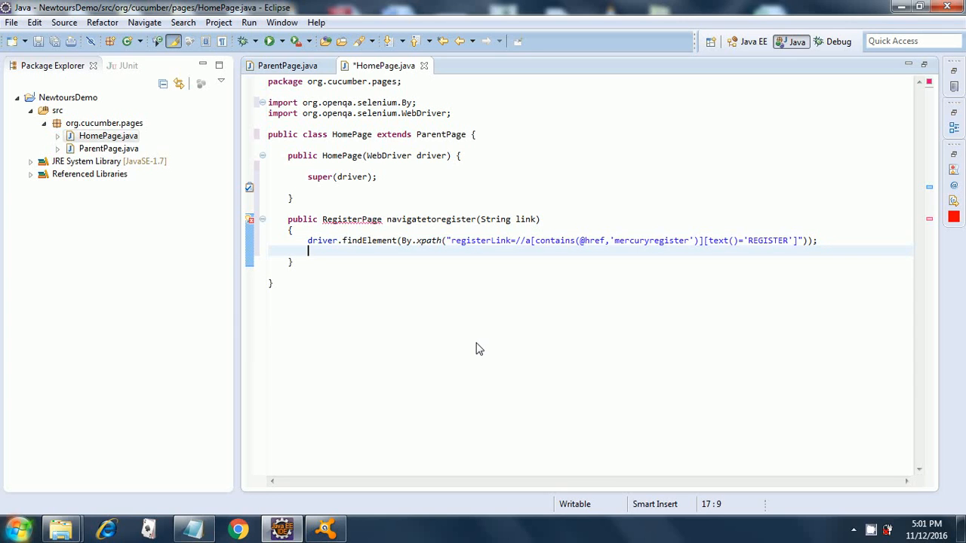
Step: Add return new RegisterPage(driver); as the method's last line
{"action": "type", "text": "return"}
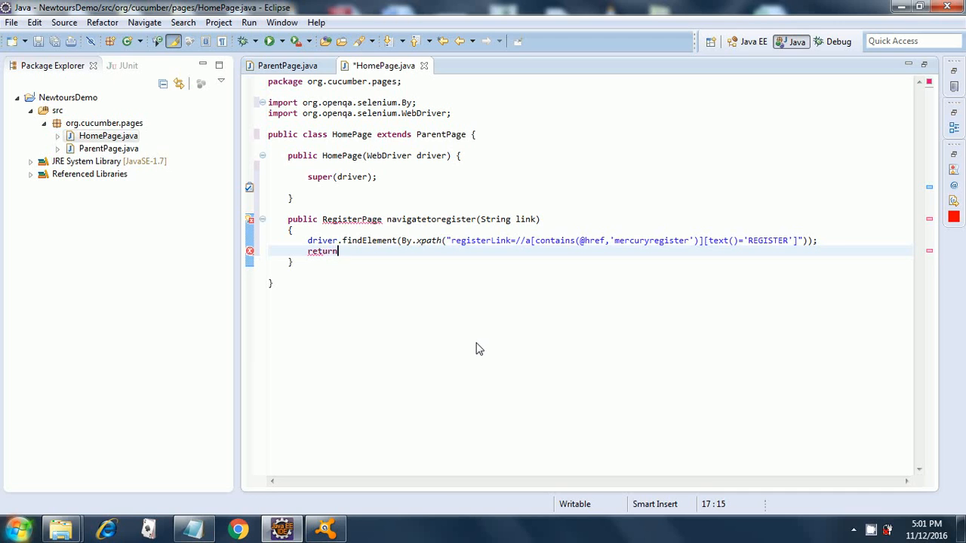
{"action": "type", "text": "new"}
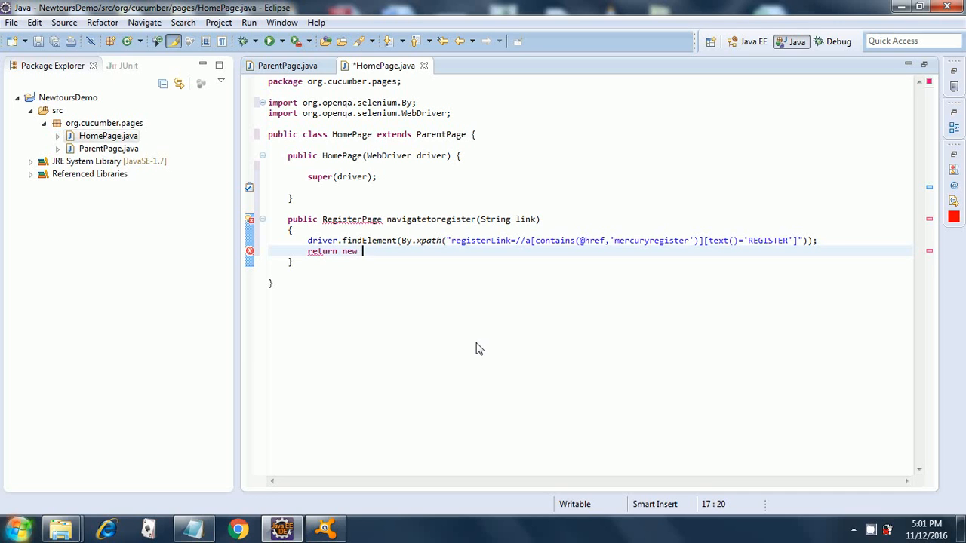
{"action": "type", "text": "Reg"}
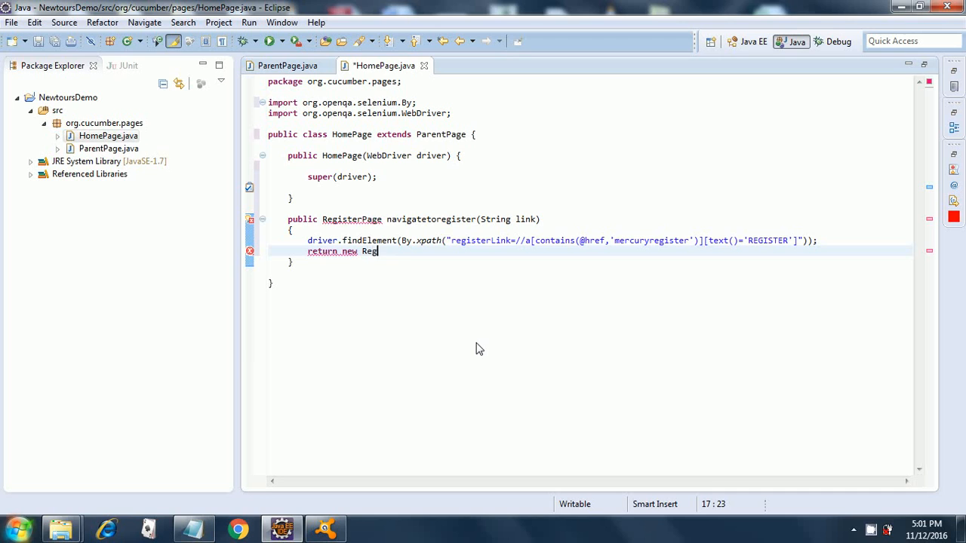
{"action": "type", "text": "iste"}
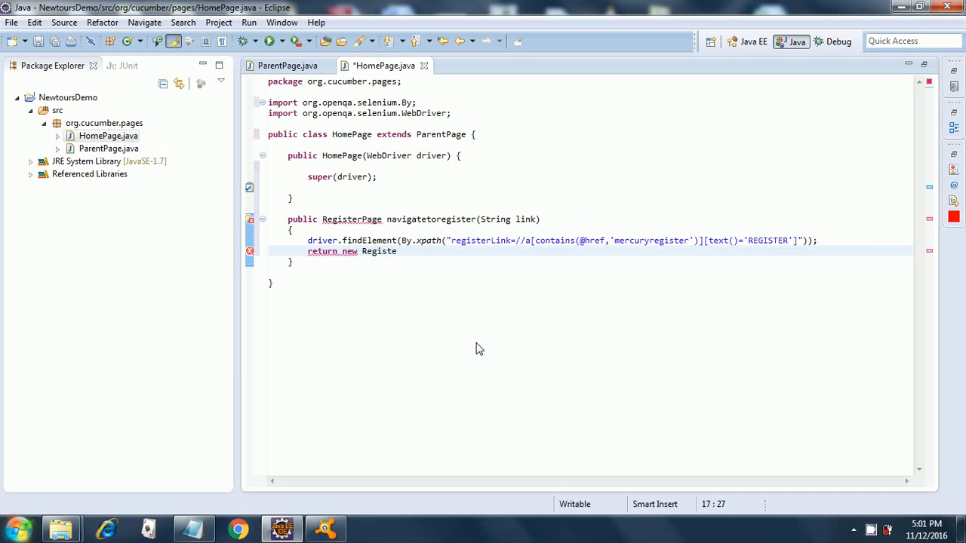
{"action": "type", "text": "rPage(dri)"}
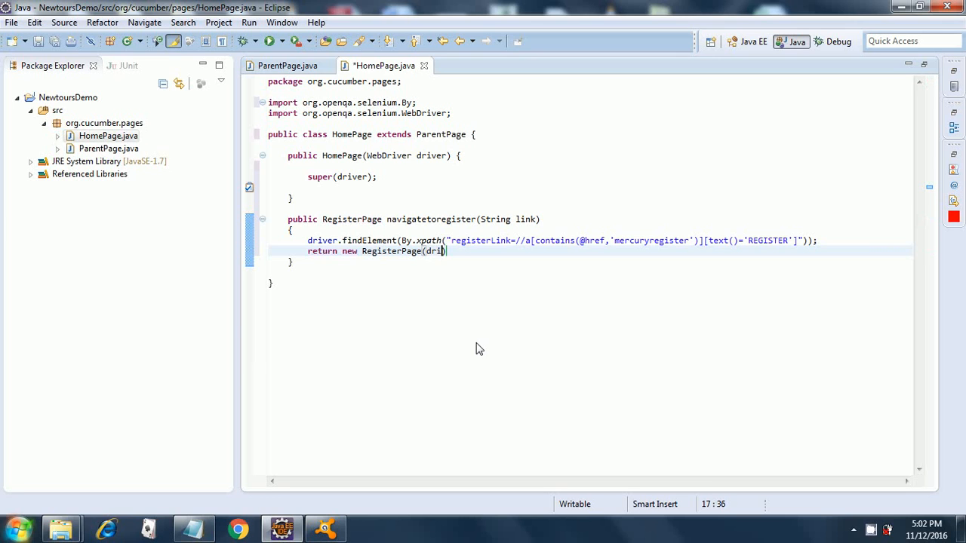
{"action": "type", "text": "ver"}
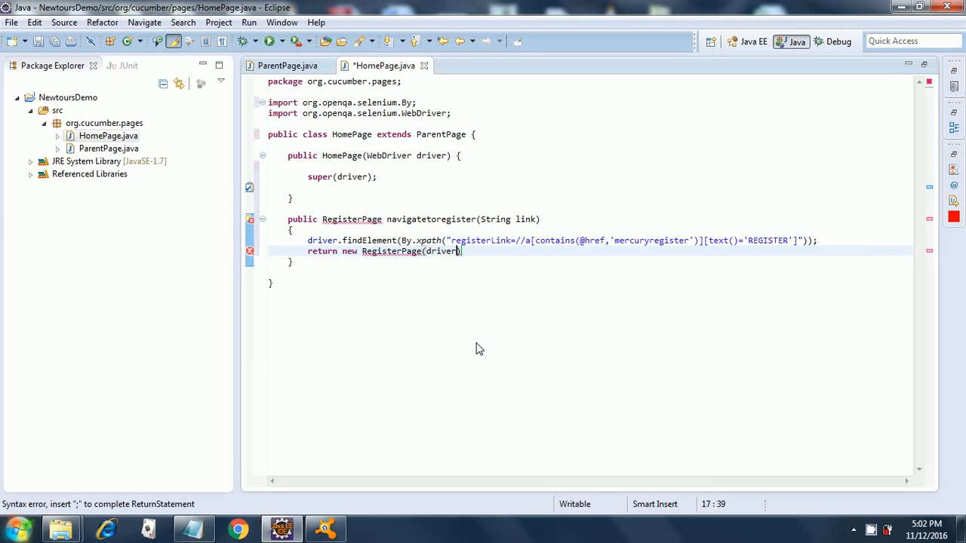
{"action": "type", "text": ";"}
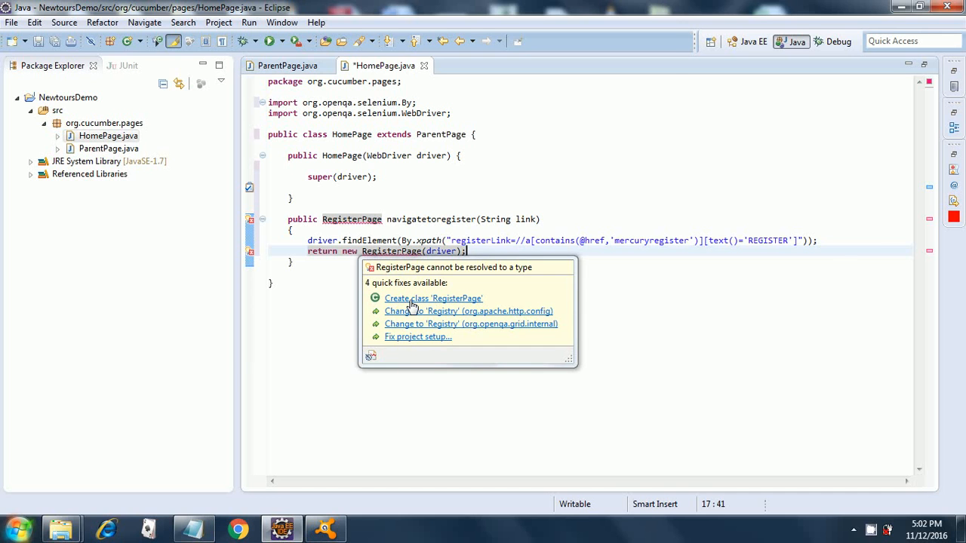
Step: Create the RegisterPage class via quick fix in org.cucumber.pages, then return to HomePage
{"action": "left_click", "coordinate": [433, 299]}
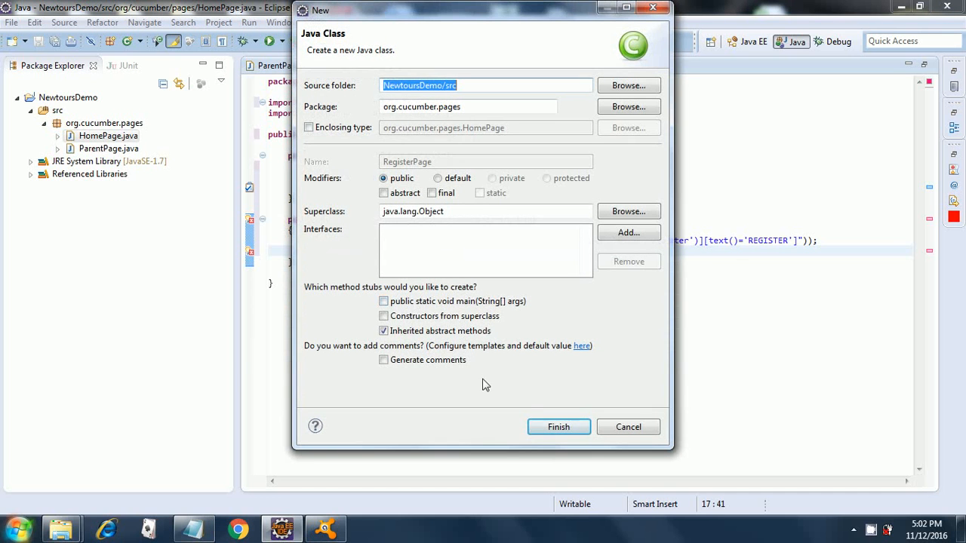
{"action": "mouse_move", "coordinate": [570, 404]}
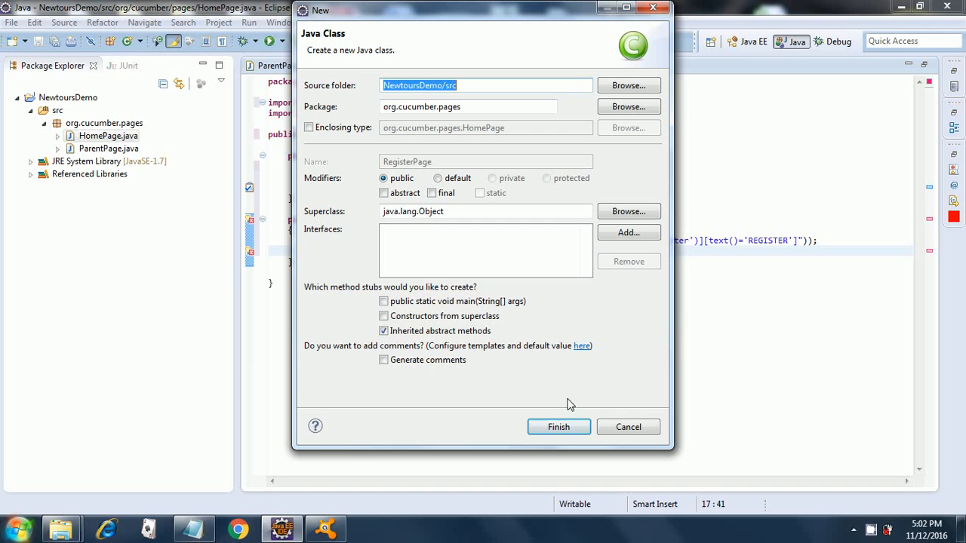
{"action": "left_click", "coordinate": [558, 426]}
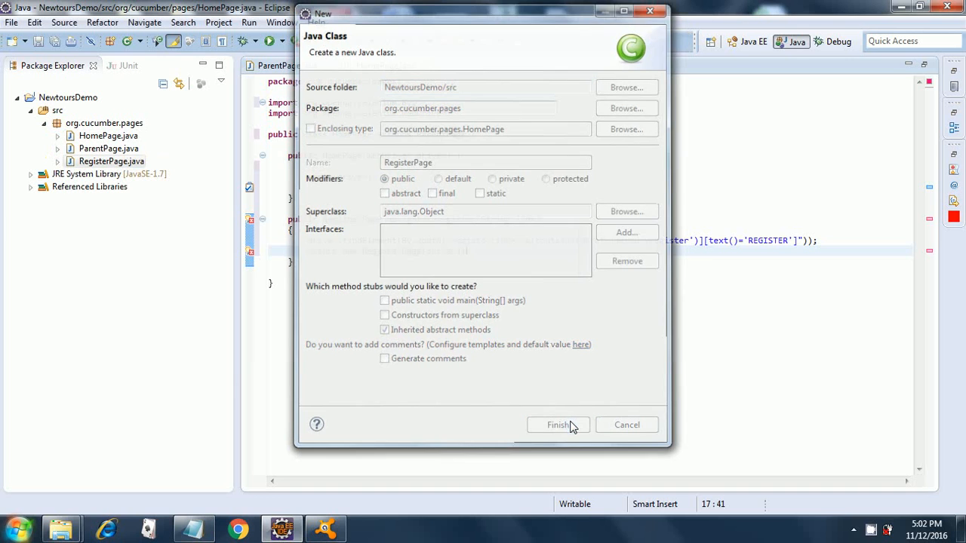
{"action": "left_click", "coordinate": [559, 426]}
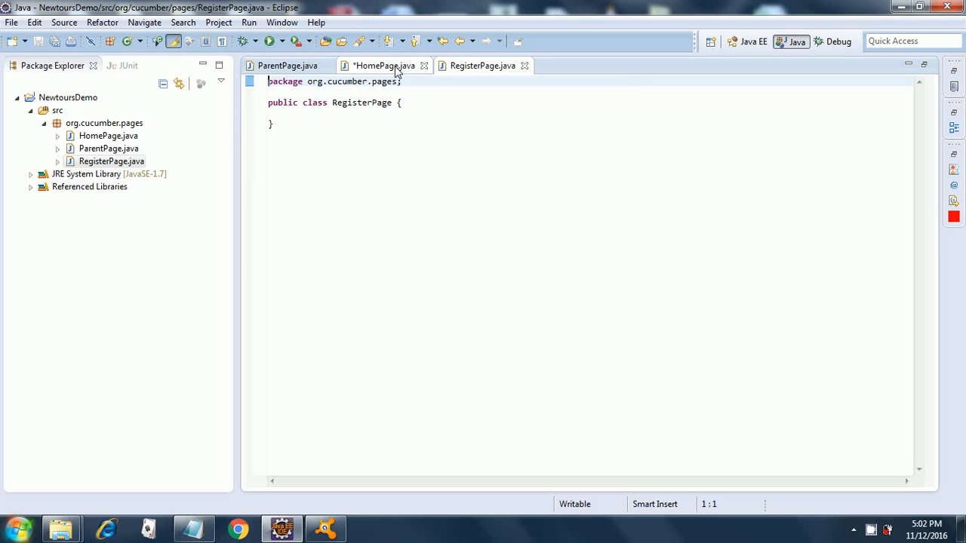
{"action": "left_click", "coordinate": [384, 67]}
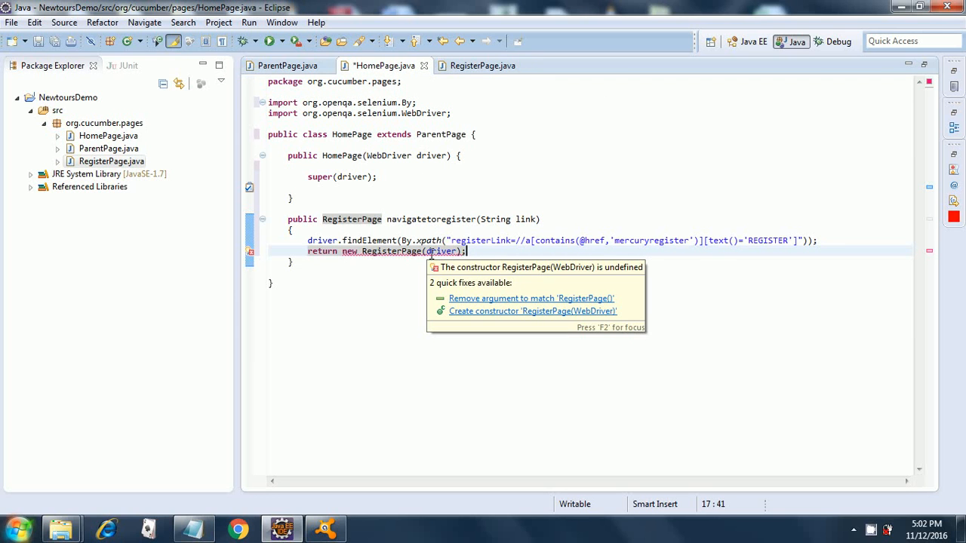
{"action": "mouse_move", "coordinate": [463, 297]}
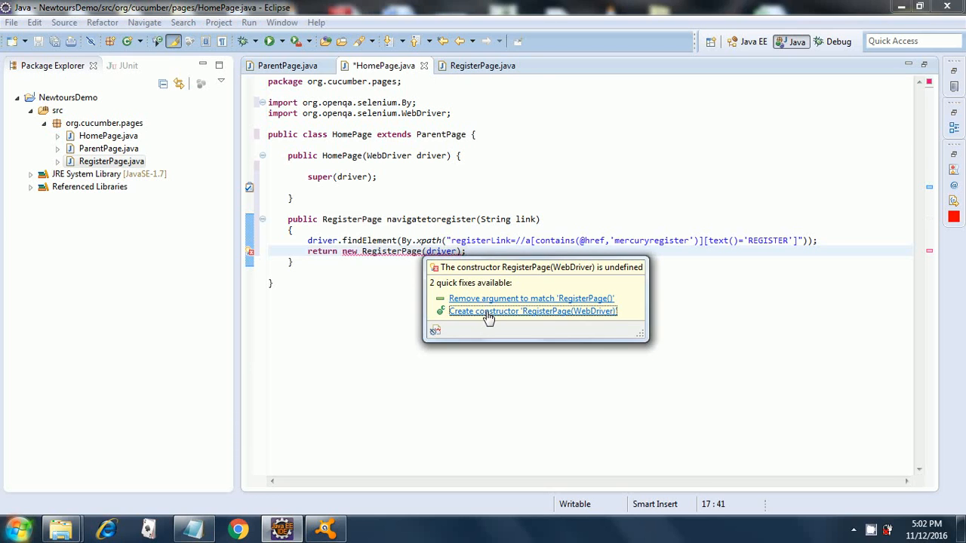
Step: Generate a RegisterPage(WebDriver) constructor via quick fix and save all edited files
{"action": "left_click", "coordinate": [533, 311]}
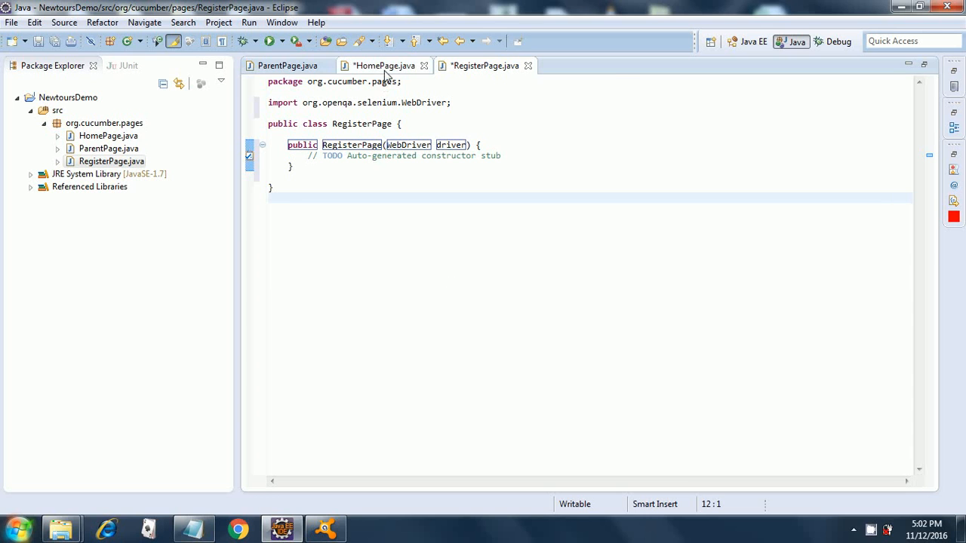
{"action": "left_click", "coordinate": [384, 67]}
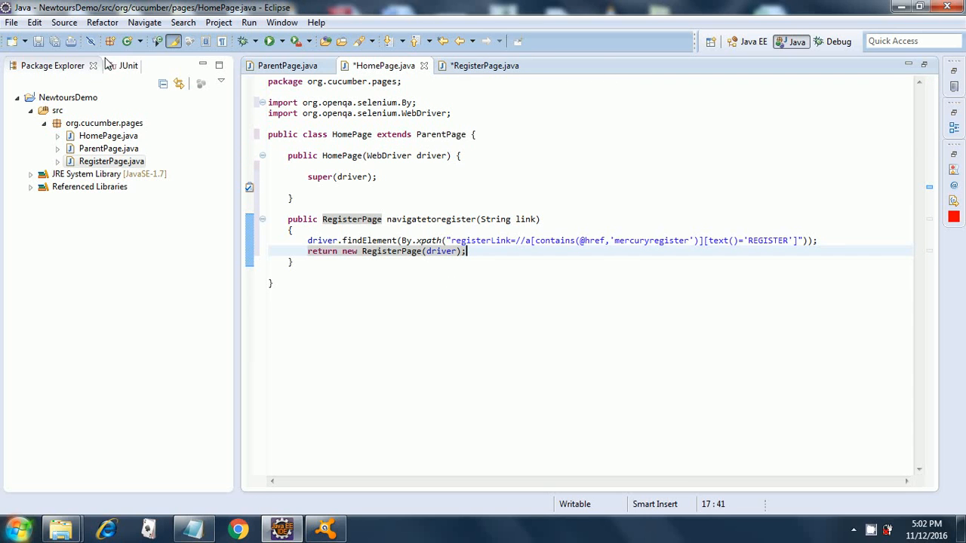
{"action": "left_click", "coordinate": [54, 42]}
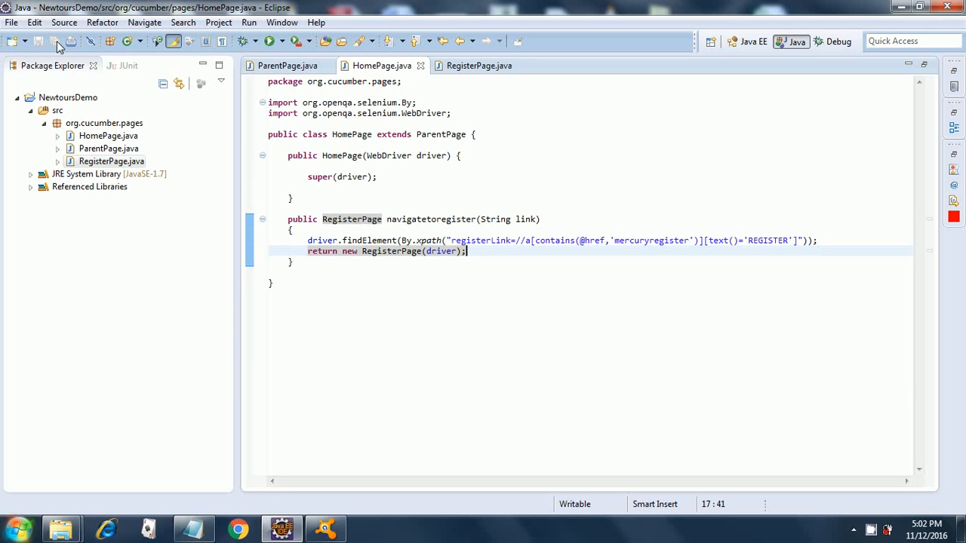
{"action": "mouse_move", "coordinate": [534, 364]}
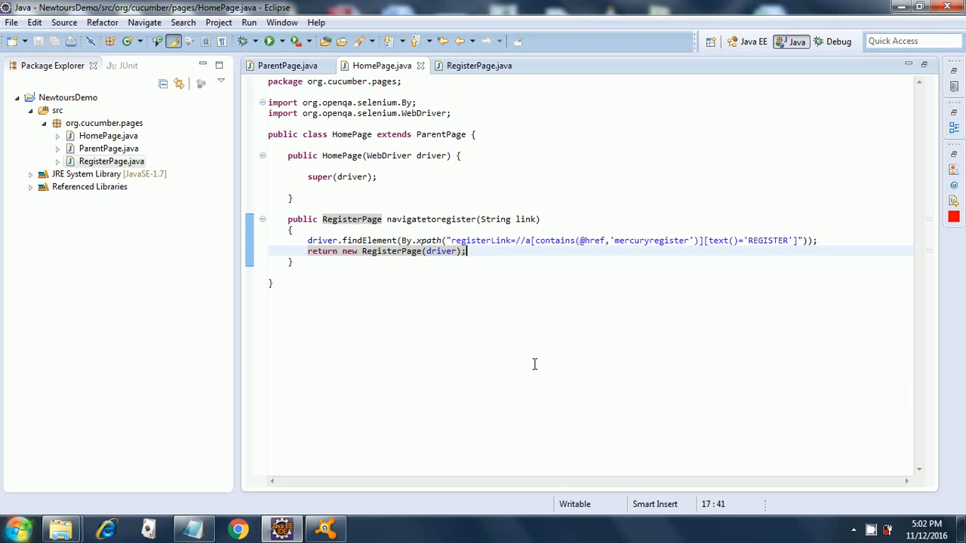
{"action": "mouse_move", "coordinate": [878, 495]}
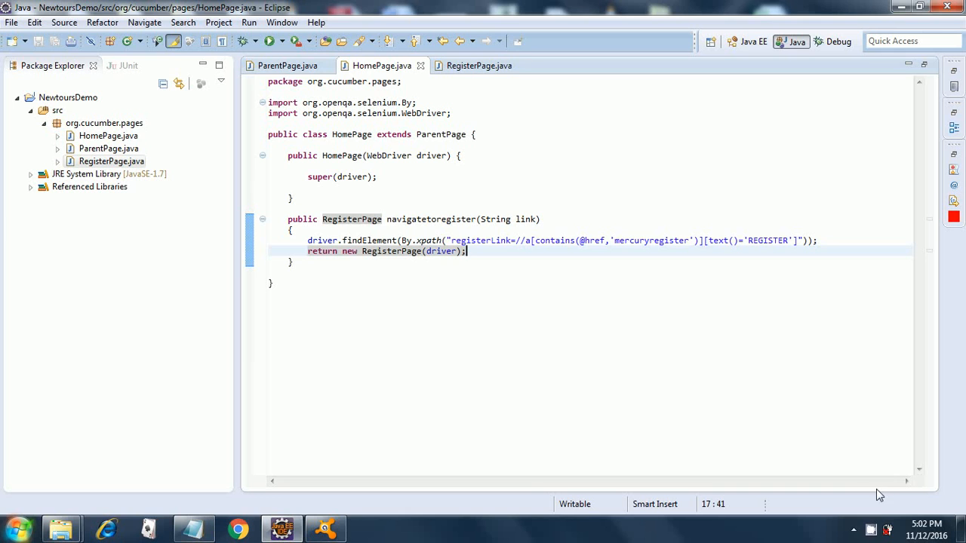
{"action": "left_click", "coordinate": [869, 528]}
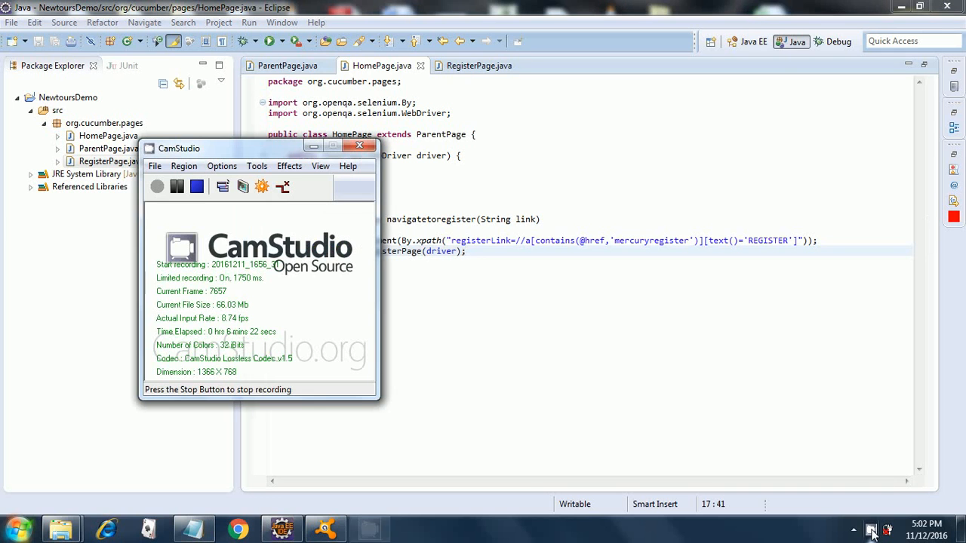